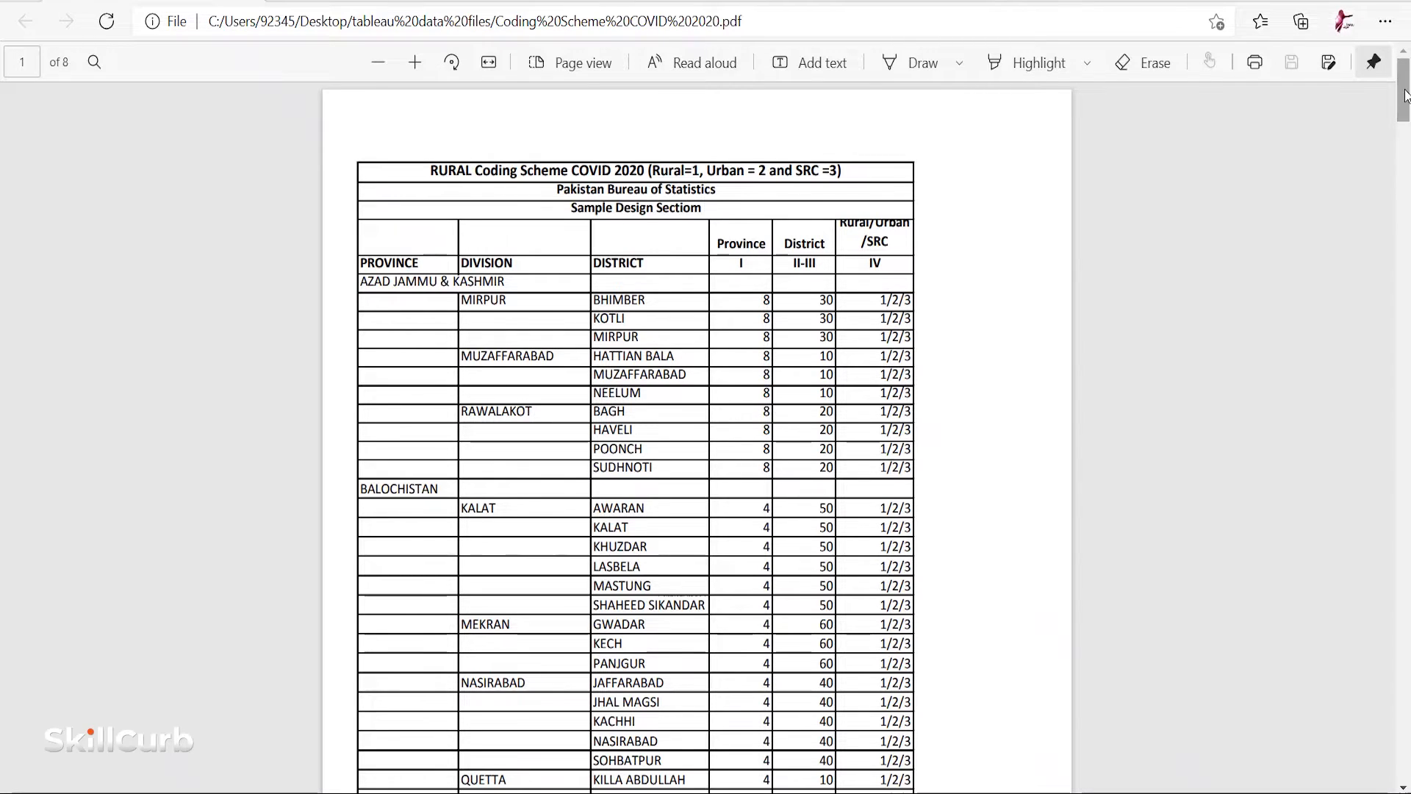
# - Scroll through the COVID 2020 coding scheme PDF's province, division and district tables in Edge
pyautogui.scroll(-3)
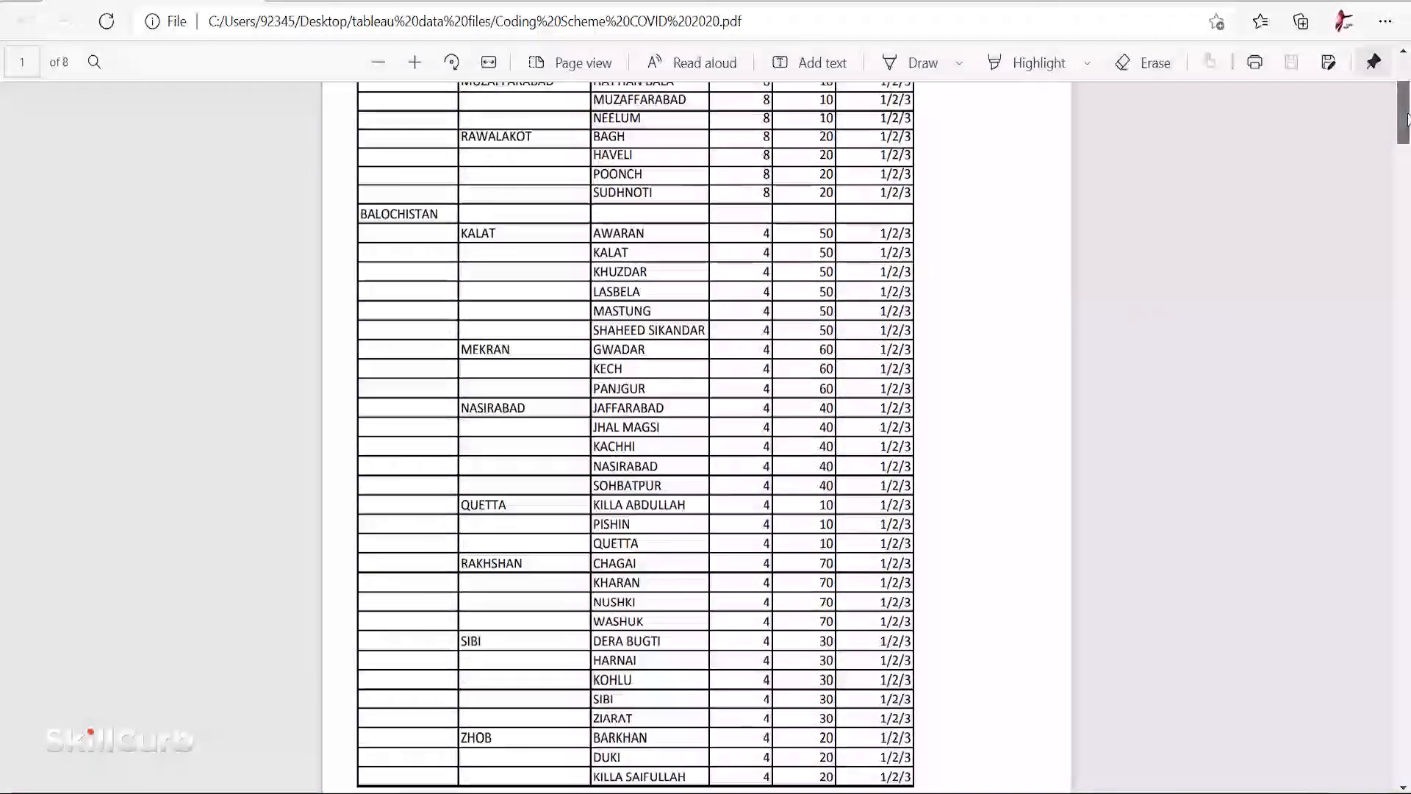
pyautogui.scroll(-3)
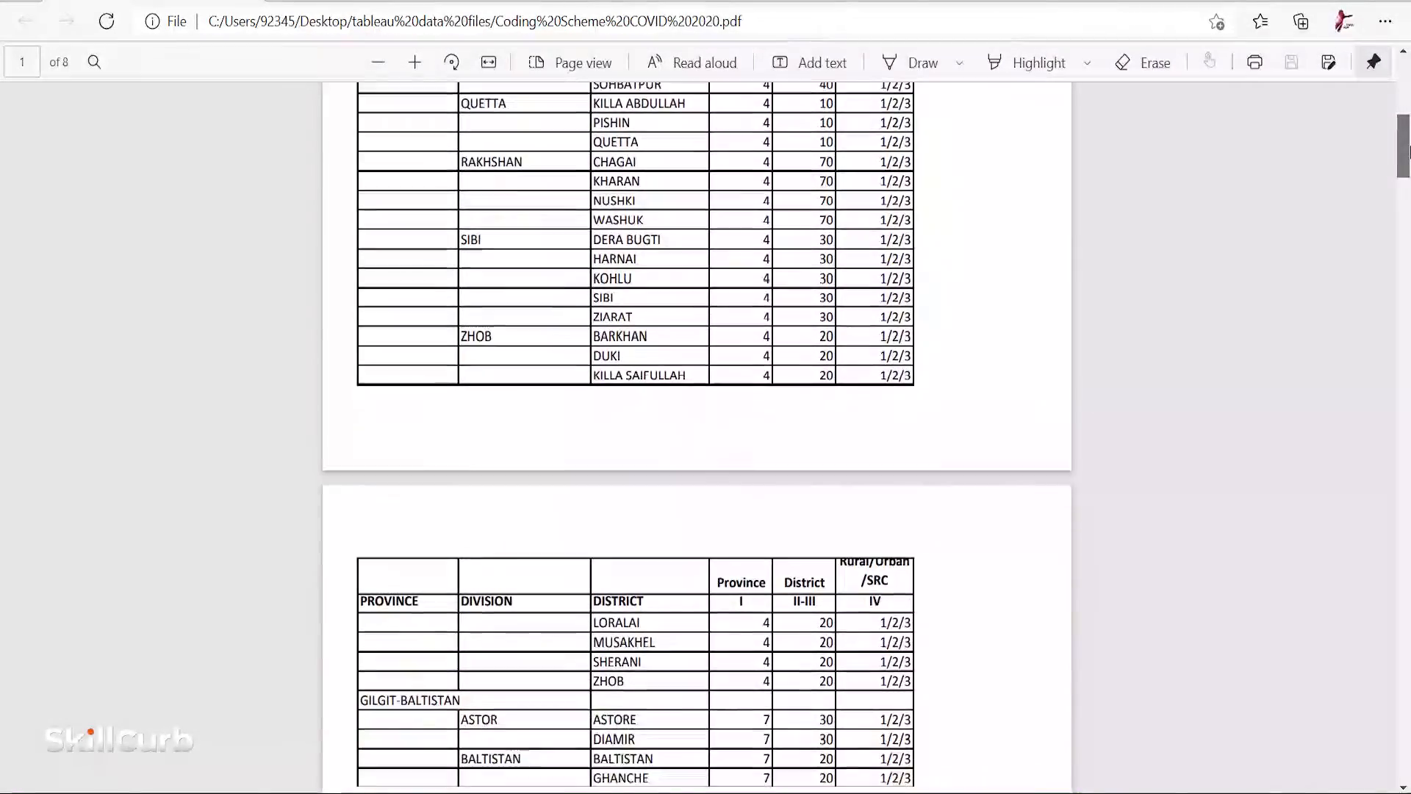
pyautogui.scroll(-3)
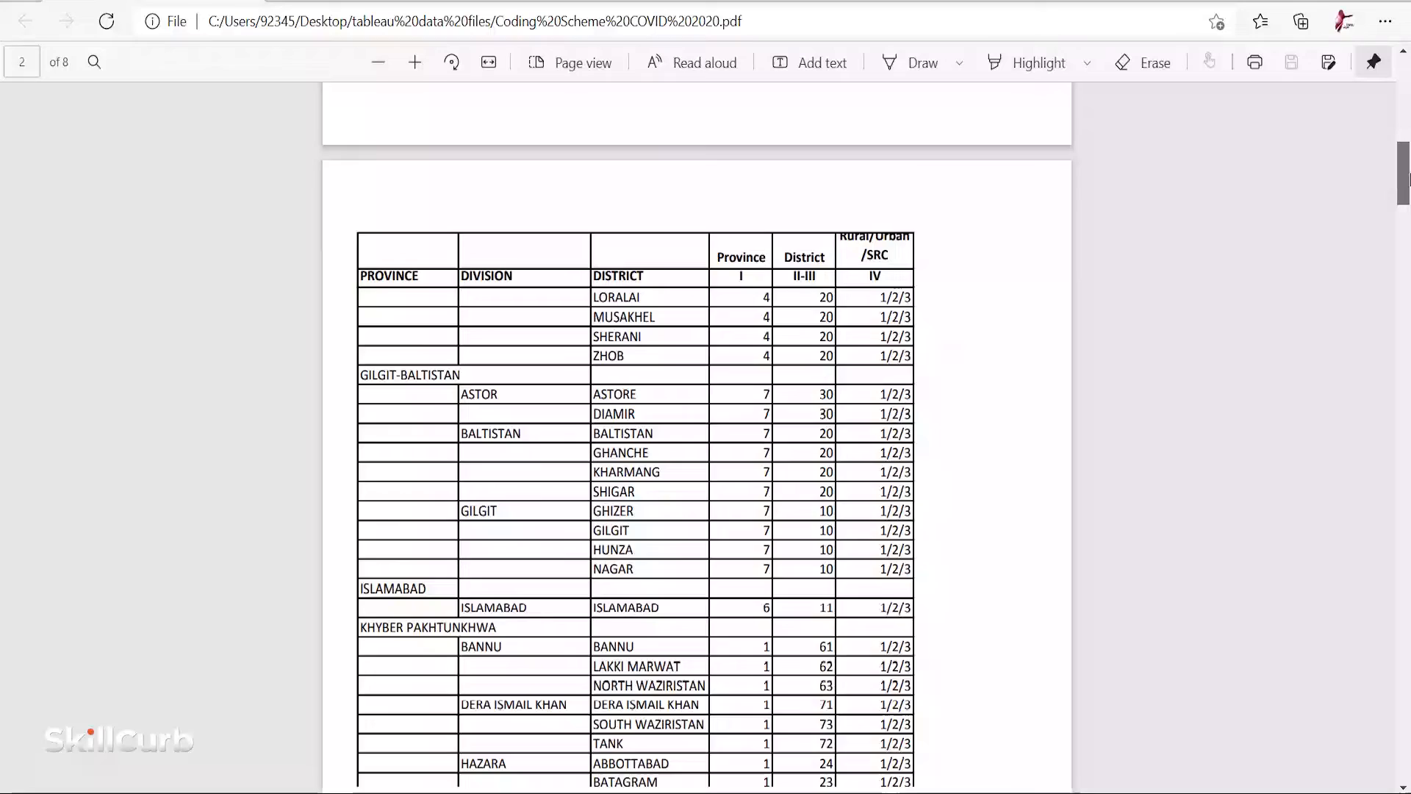
pyautogui.scroll(-3)
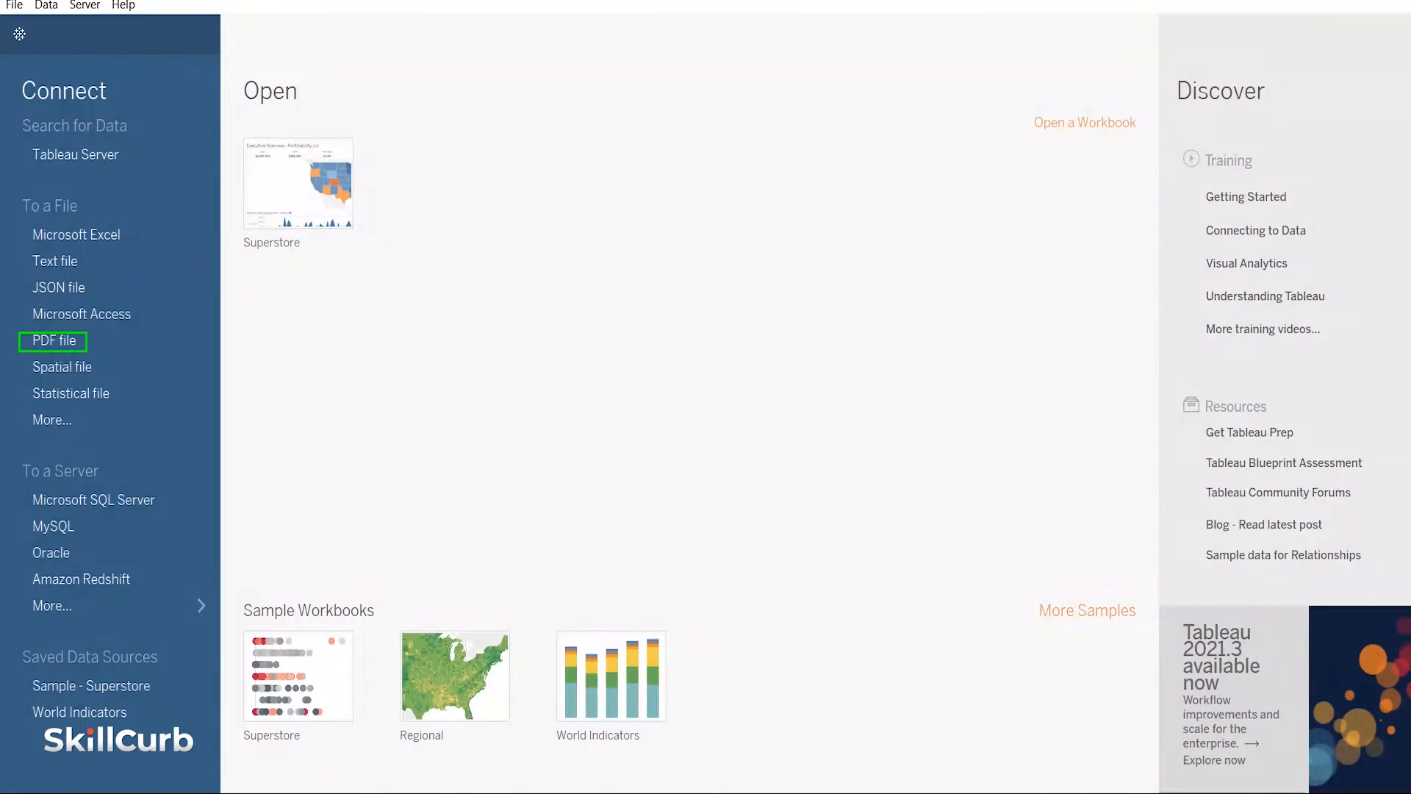
pyautogui.moveTo(77, 351)
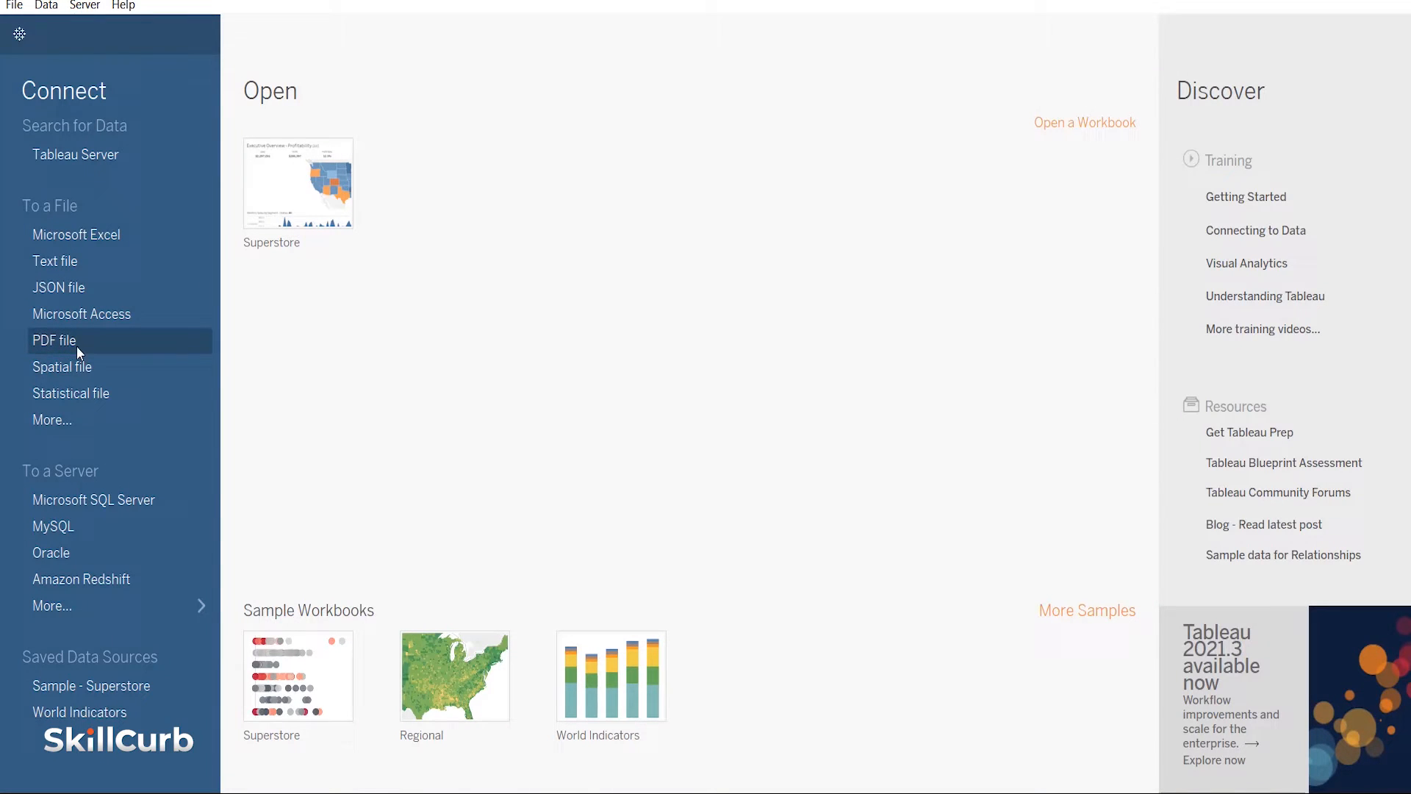
# - Connect to the Coding Scheme COVID 2020 PDF, scanning the page range 1 to 8
pyautogui.click(54, 340)
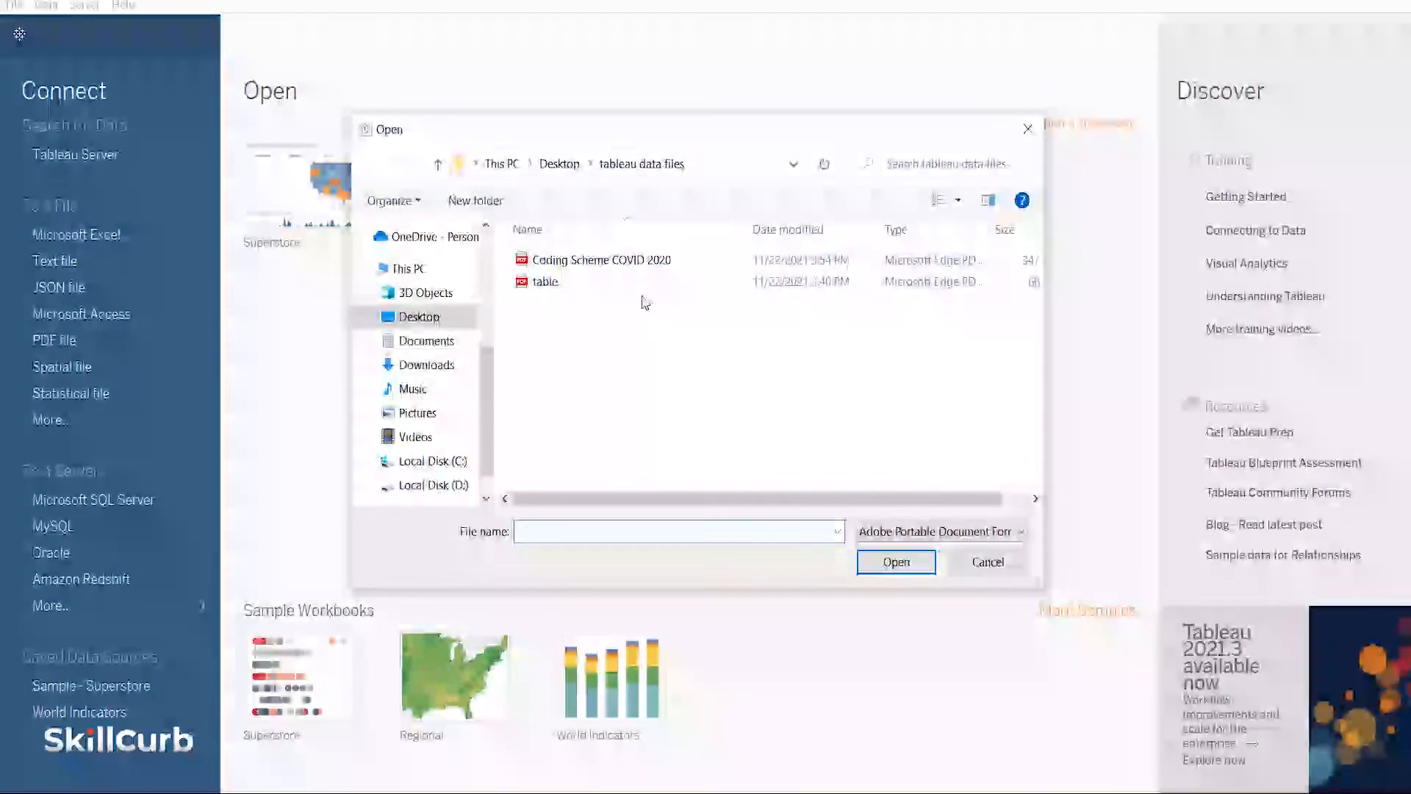
pyautogui.click(895, 562)
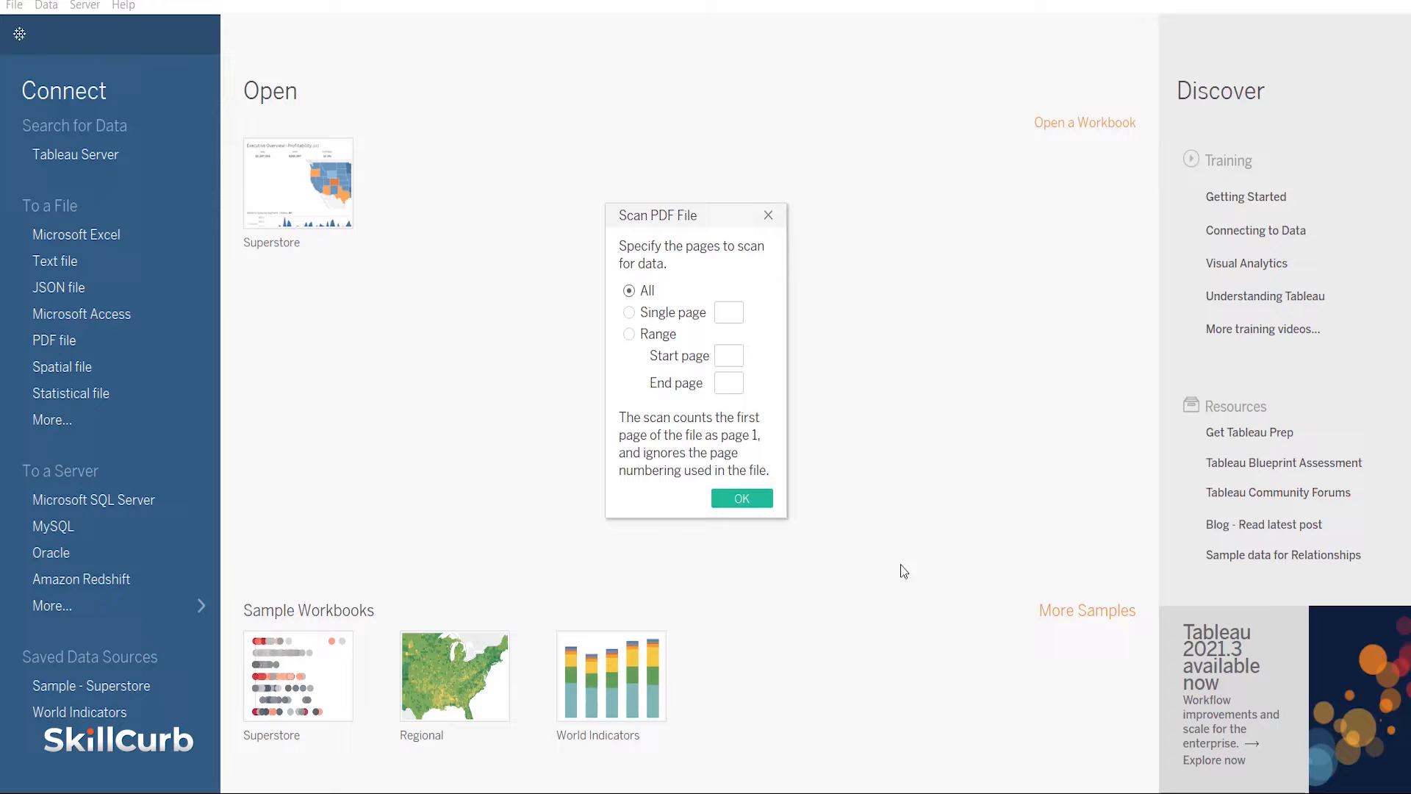
pyautogui.click(628, 312)
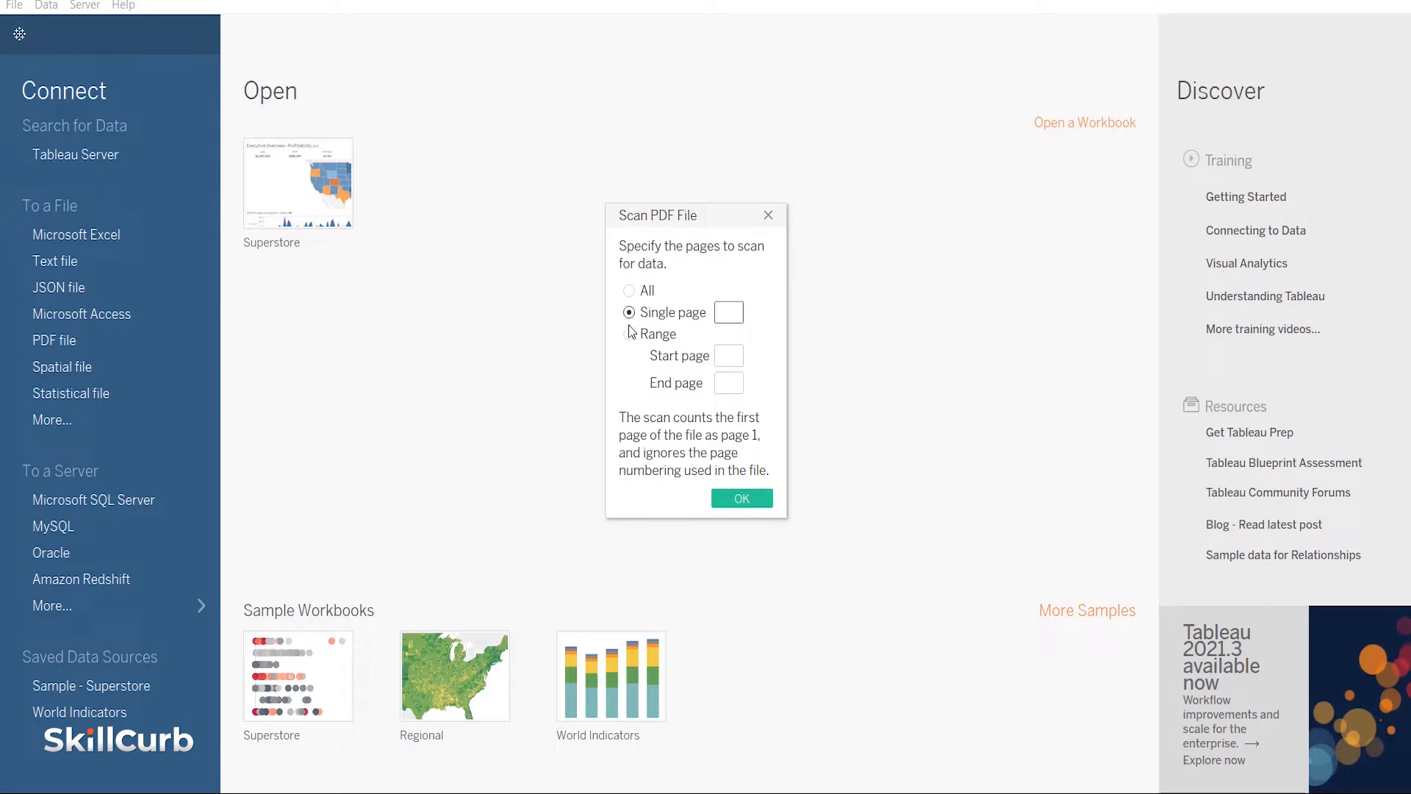
pyautogui.click(629, 333)
pyautogui.write('8')
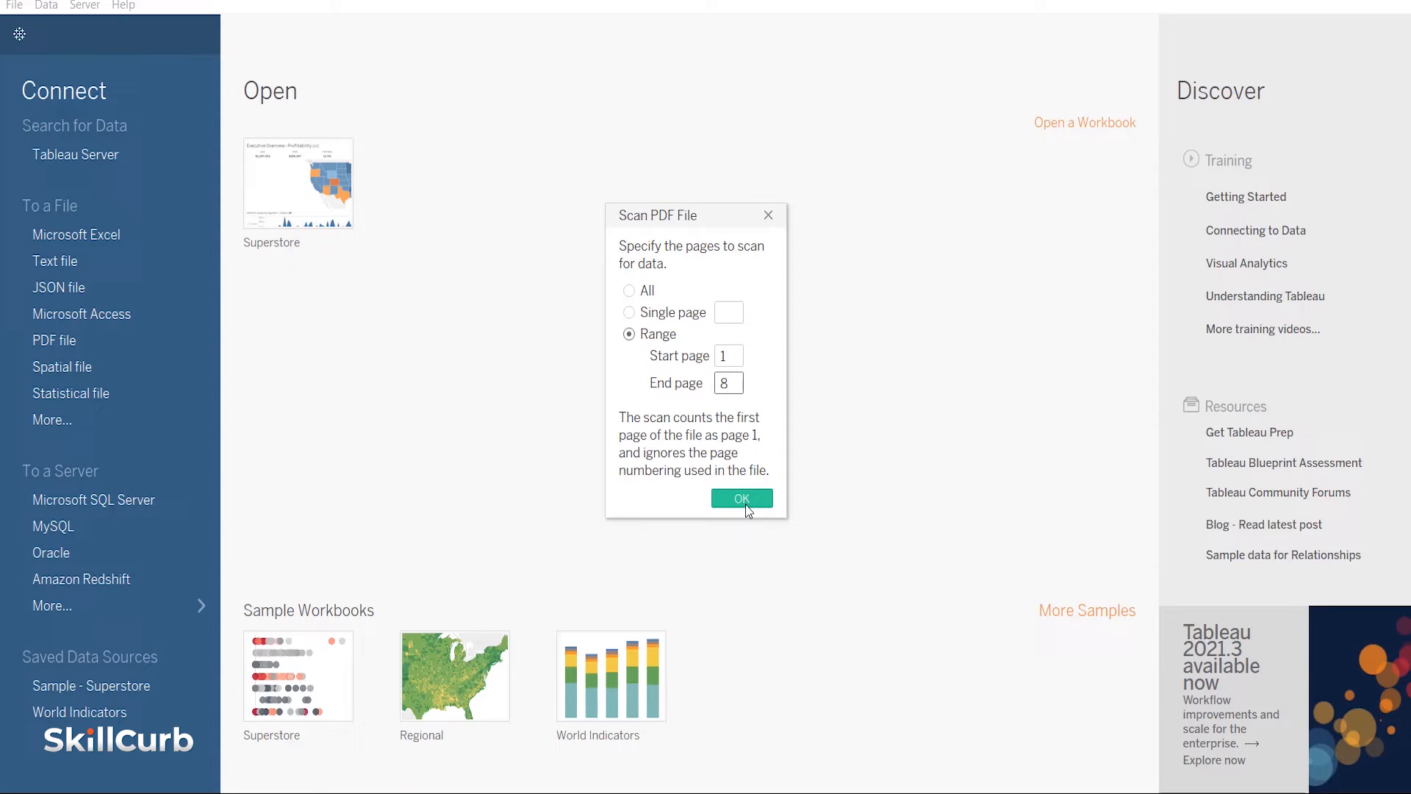
pyautogui.click(741, 497)
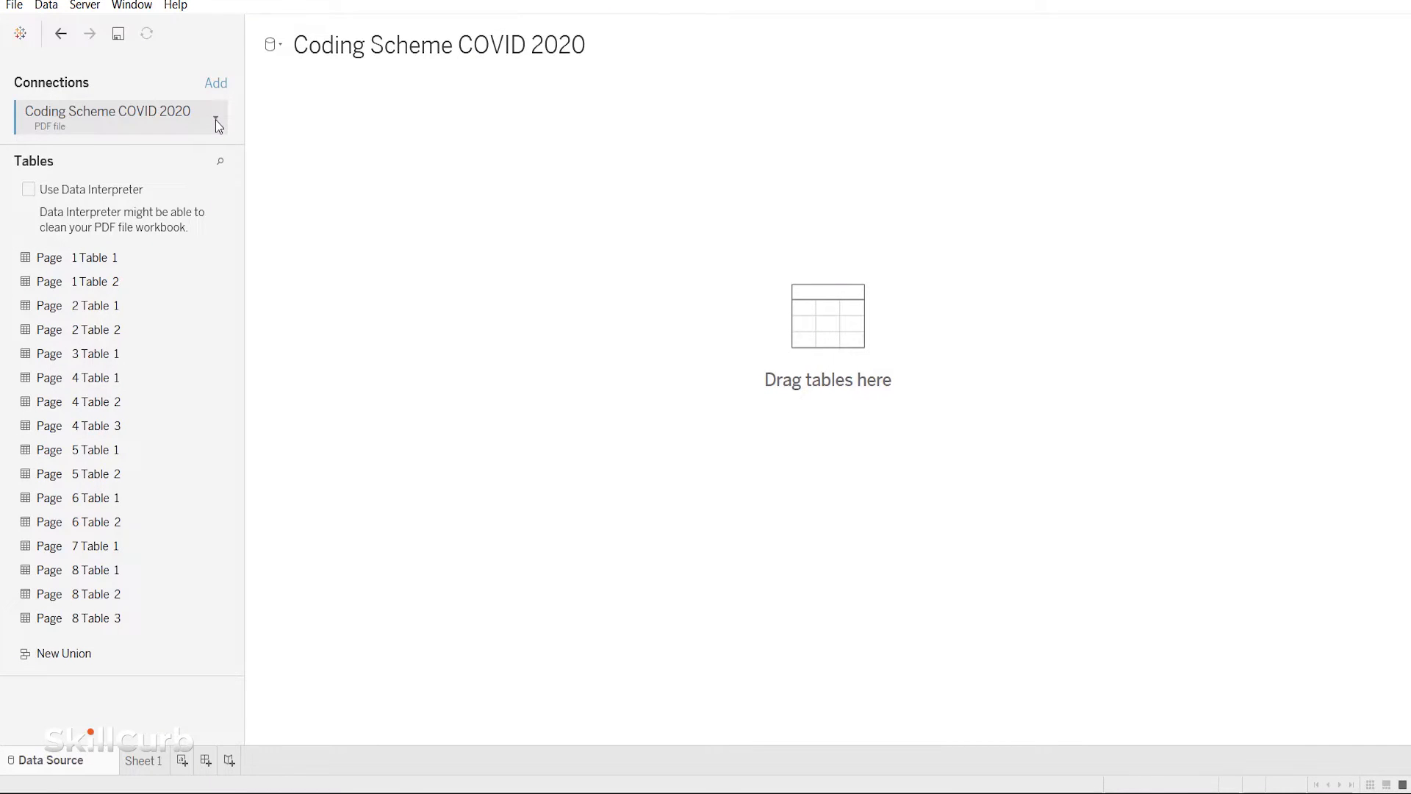
# - Rescan the PDF connection and edit the End page in the Scan PDF File dialog
pyautogui.click(214, 117)
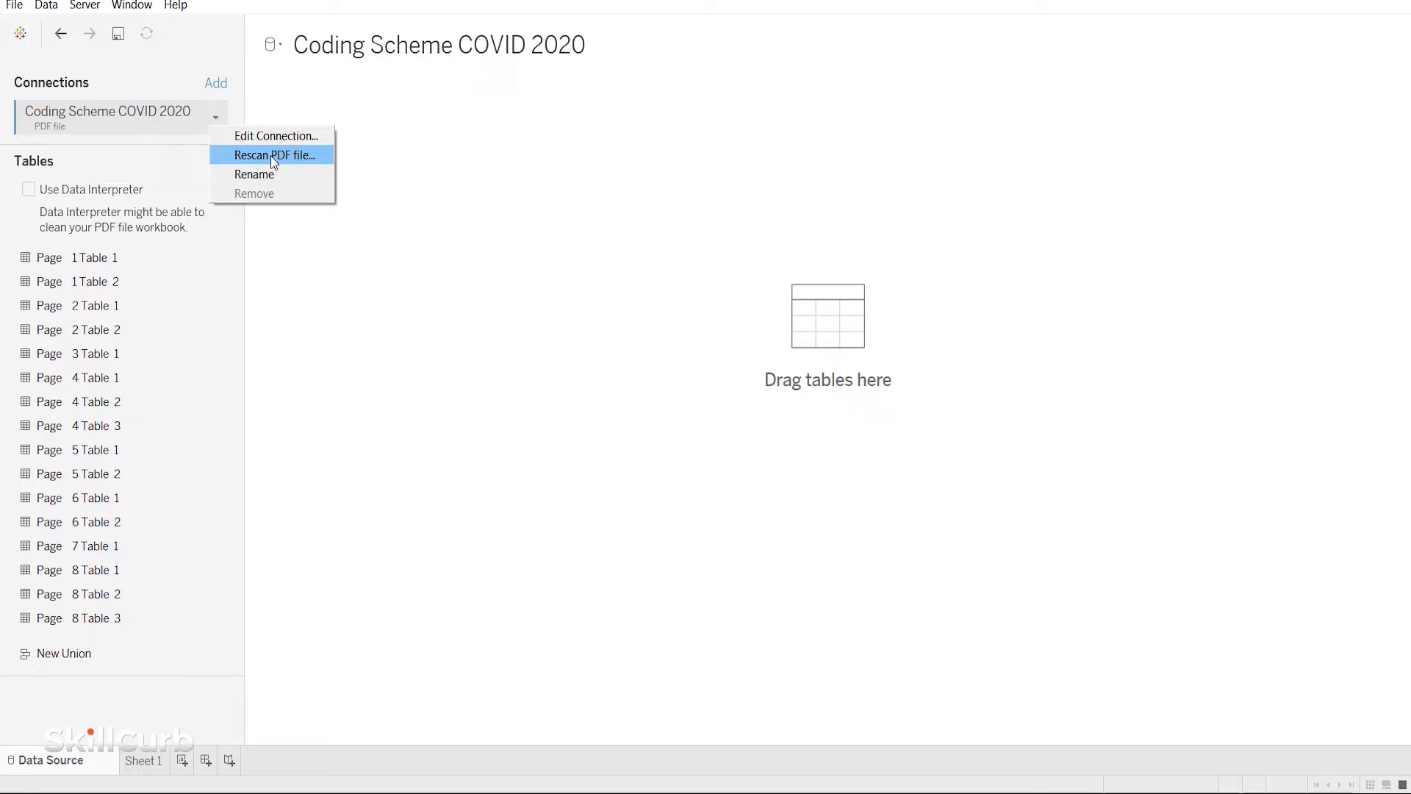
pyautogui.click(273, 155)
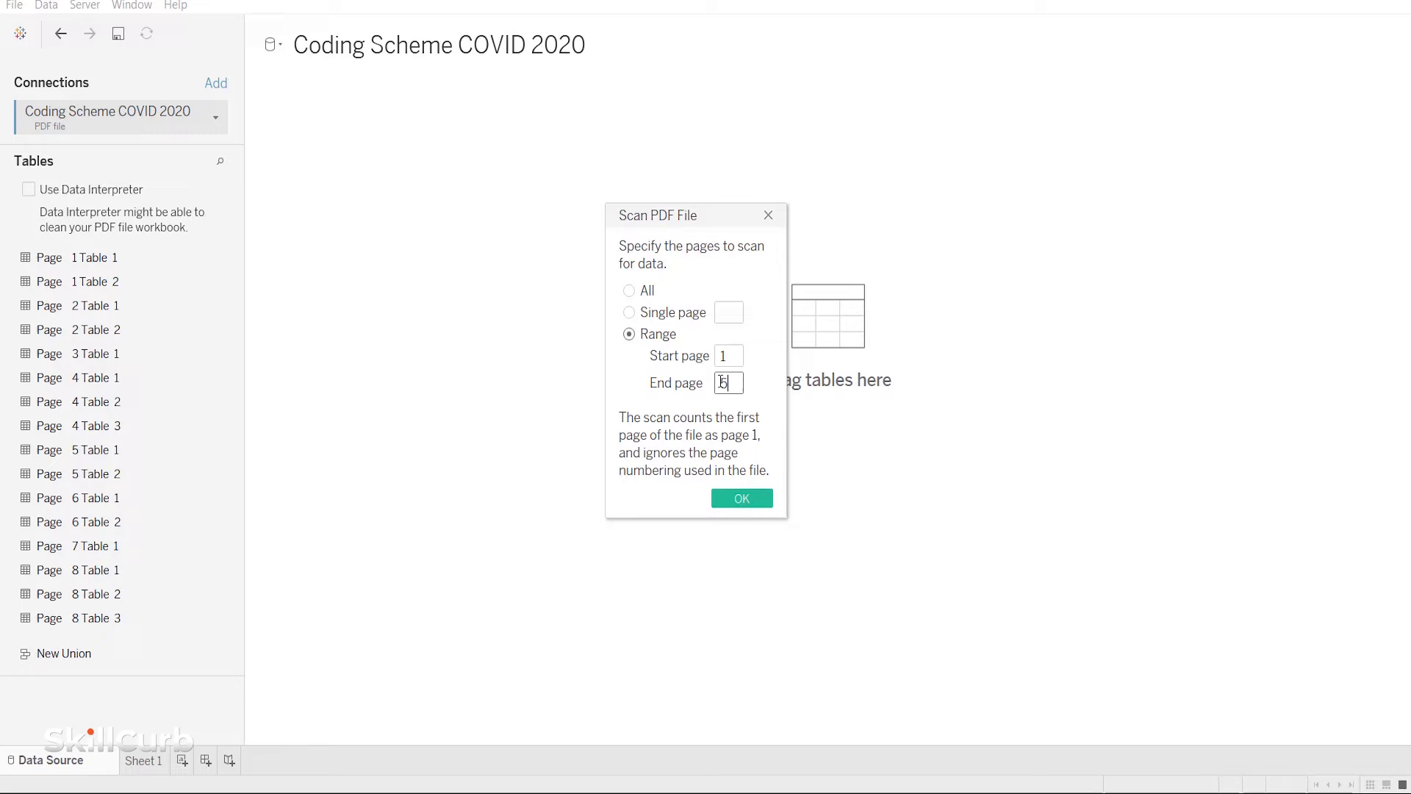
pyautogui.click(740, 498)
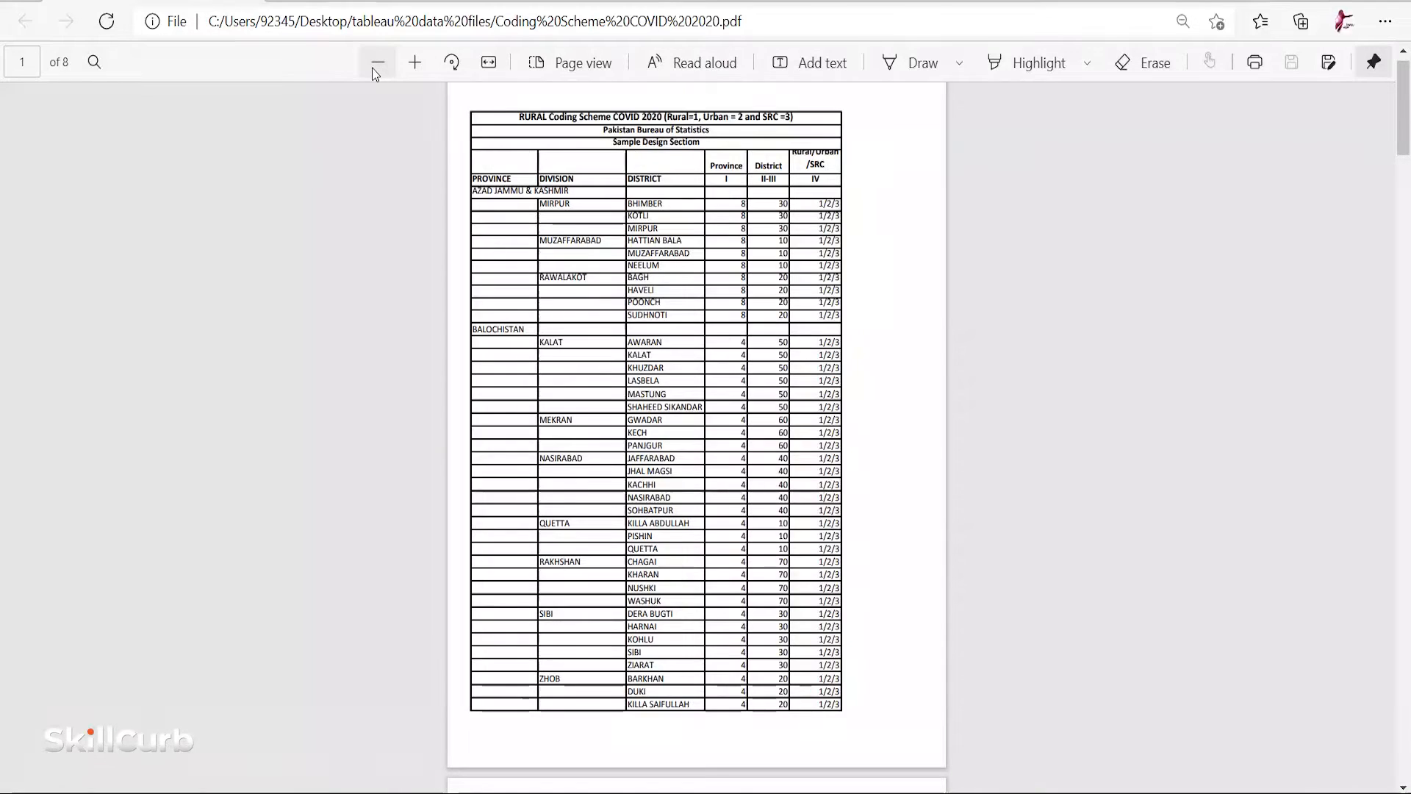
# - Zoom out Edge's PDF view so a full district table page fits
pyautogui.click(377, 61)
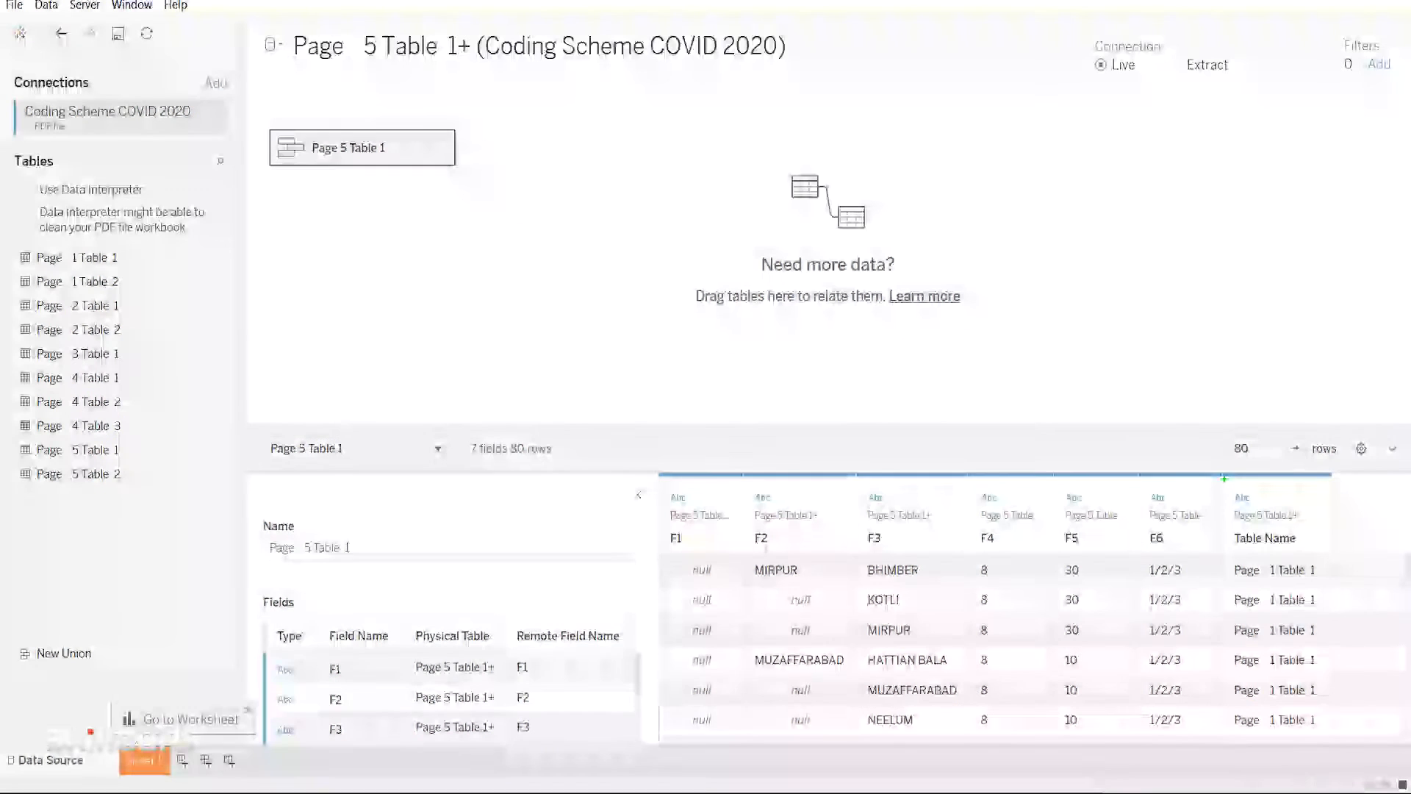
# - Complete the pages 1–5 rescan, bringing Page 1 Table 2 onto the canvas
pyautogui.click(1275, 515)
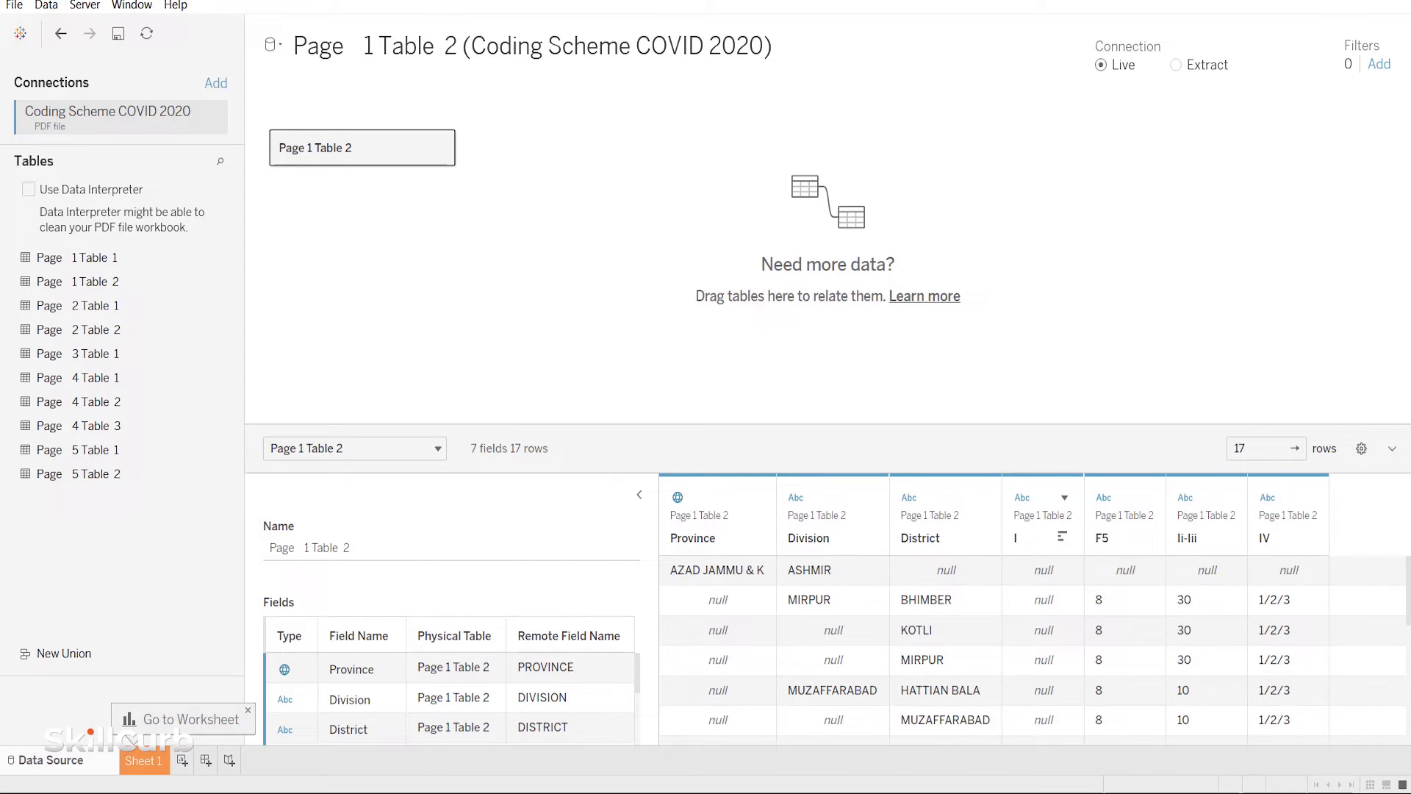
# - Merge Page 1 Table 2's DISTRICT and I columns into a 'DISTRICT & I' field
pyautogui.click(28, 189)
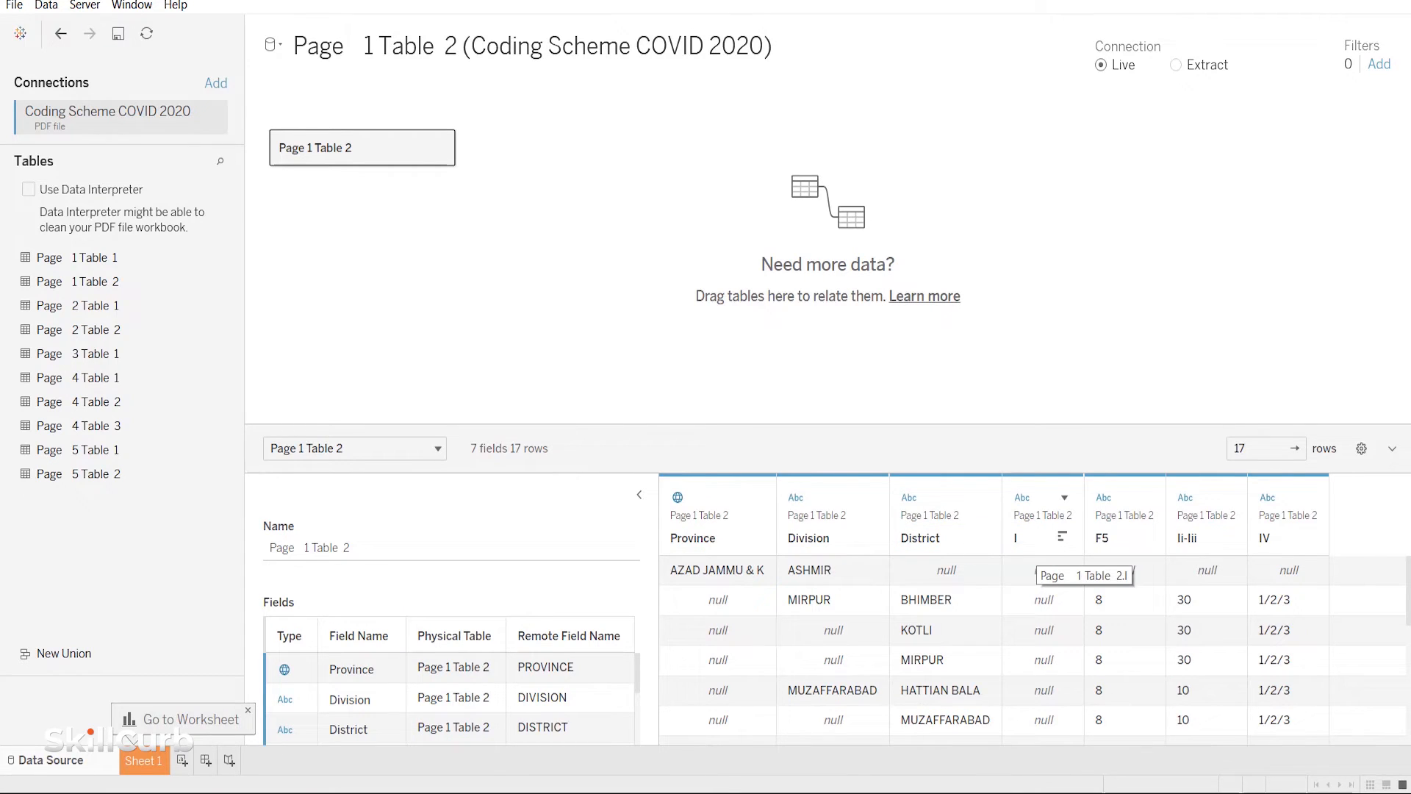
pyautogui.click(28, 188)
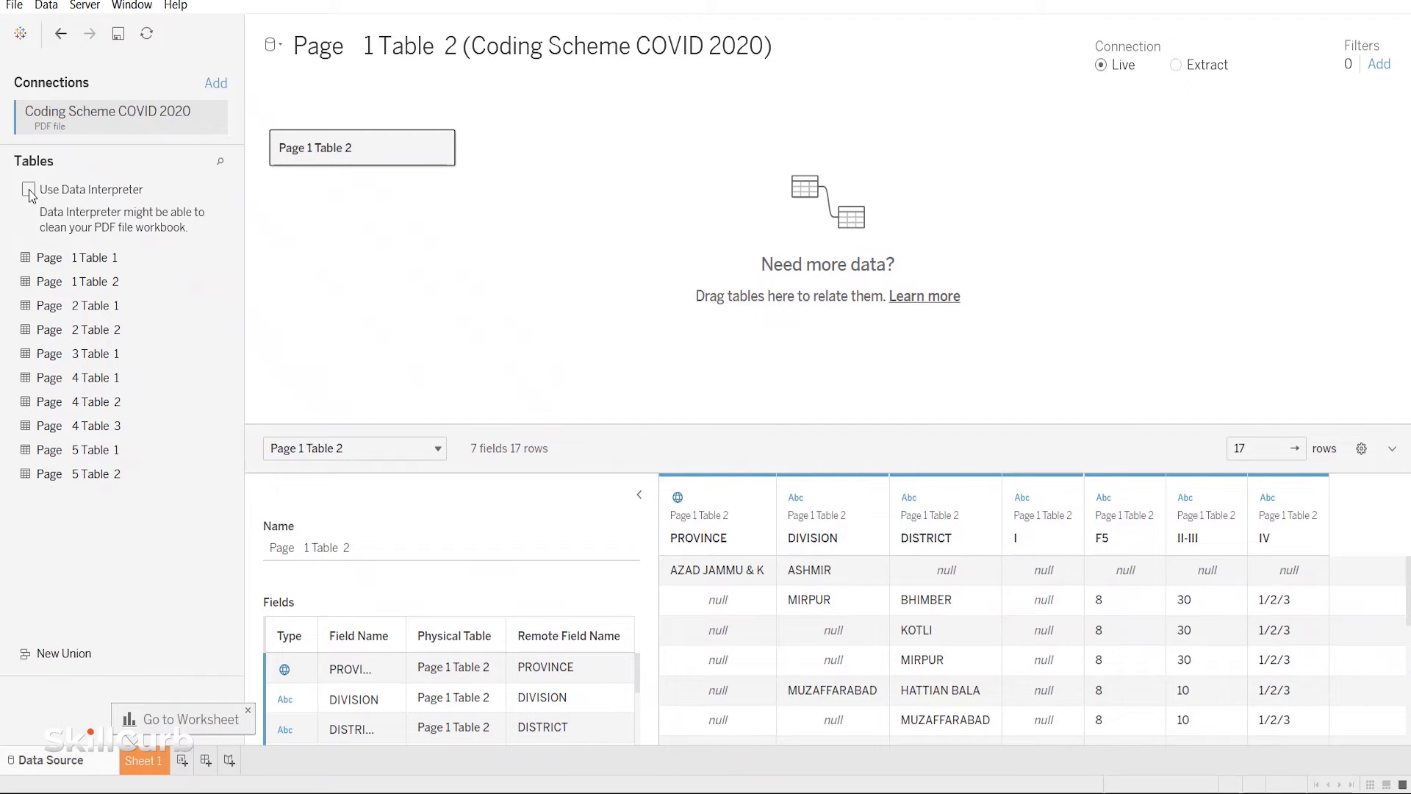
pyautogui.moveTo(635, 489)
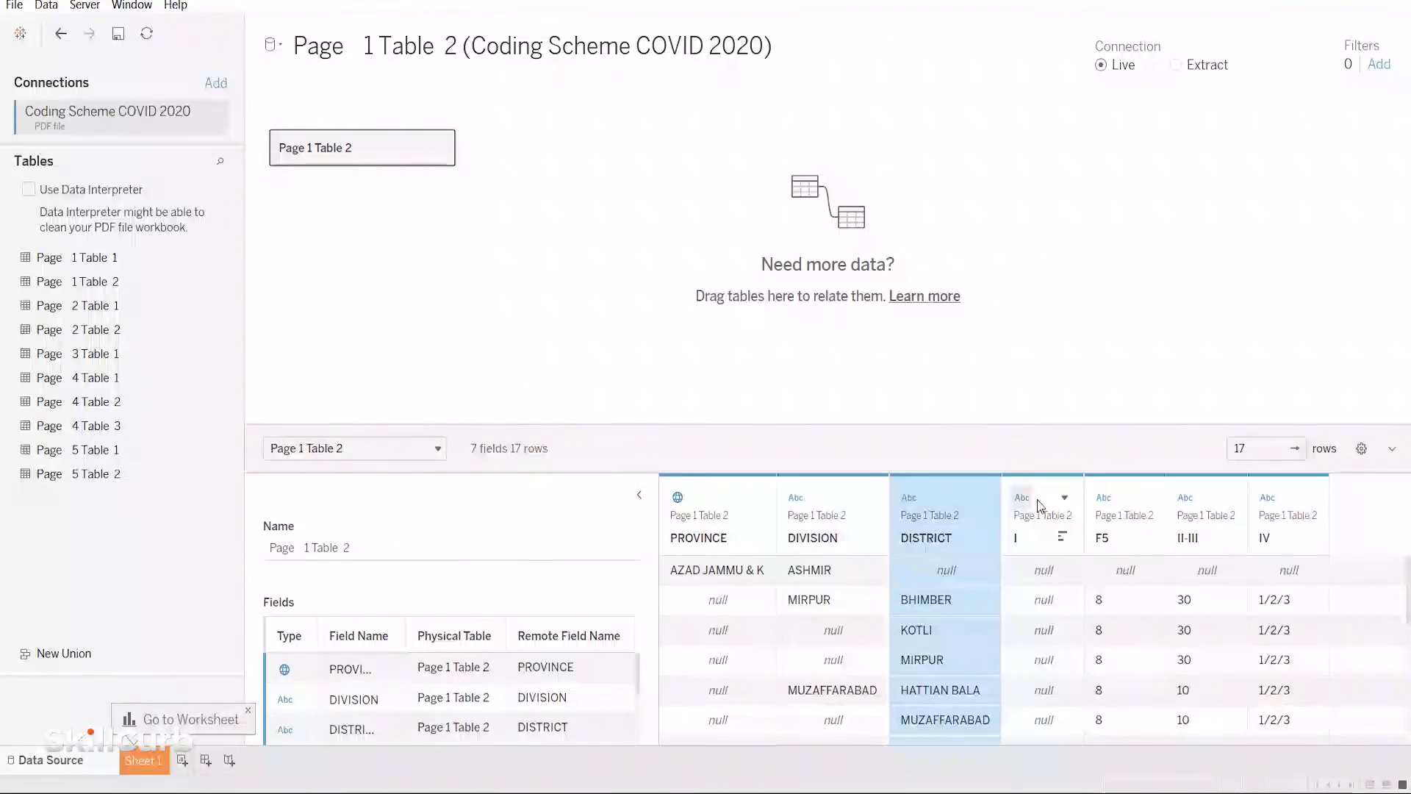
pyautogui.click(1063, 497)
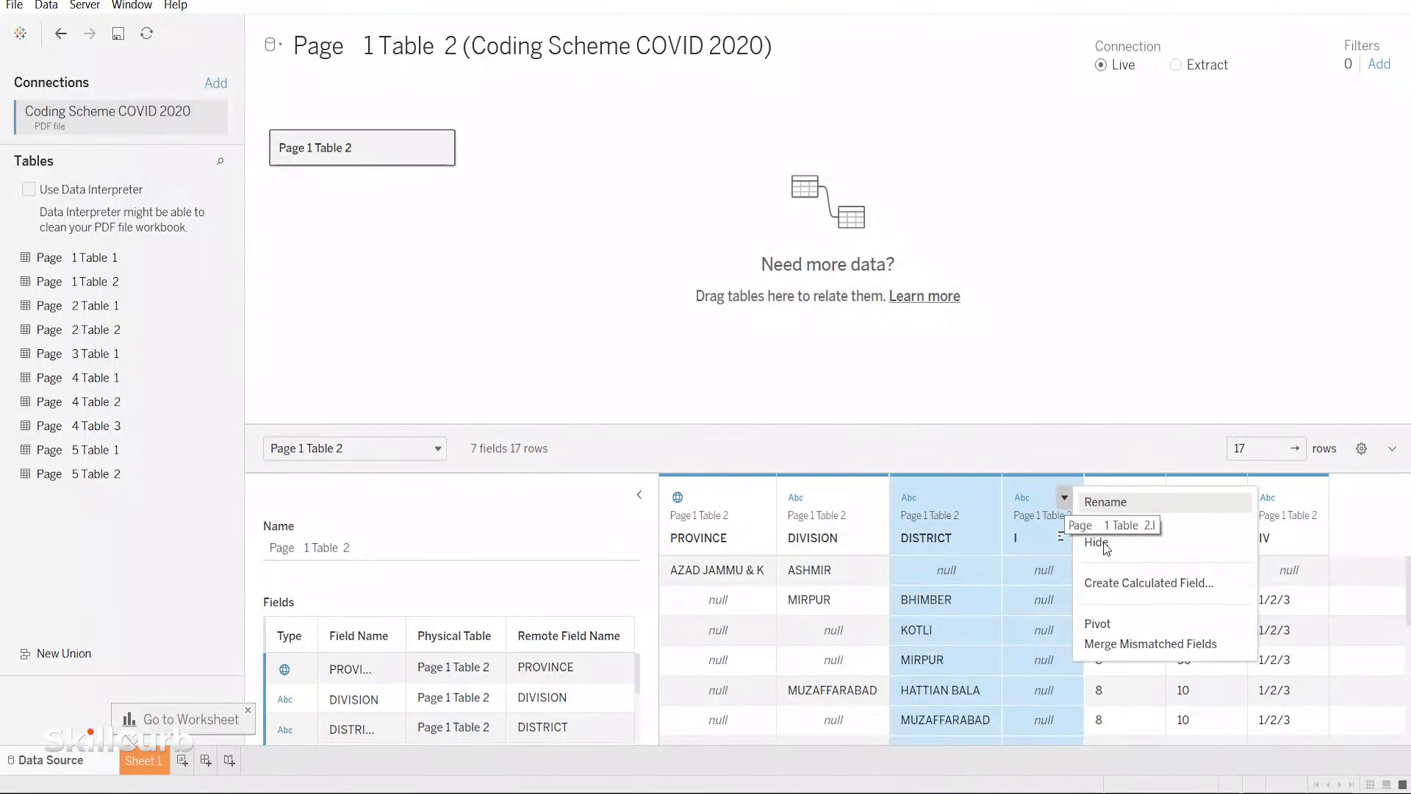
pyautogui.moveTo(1149, 643)
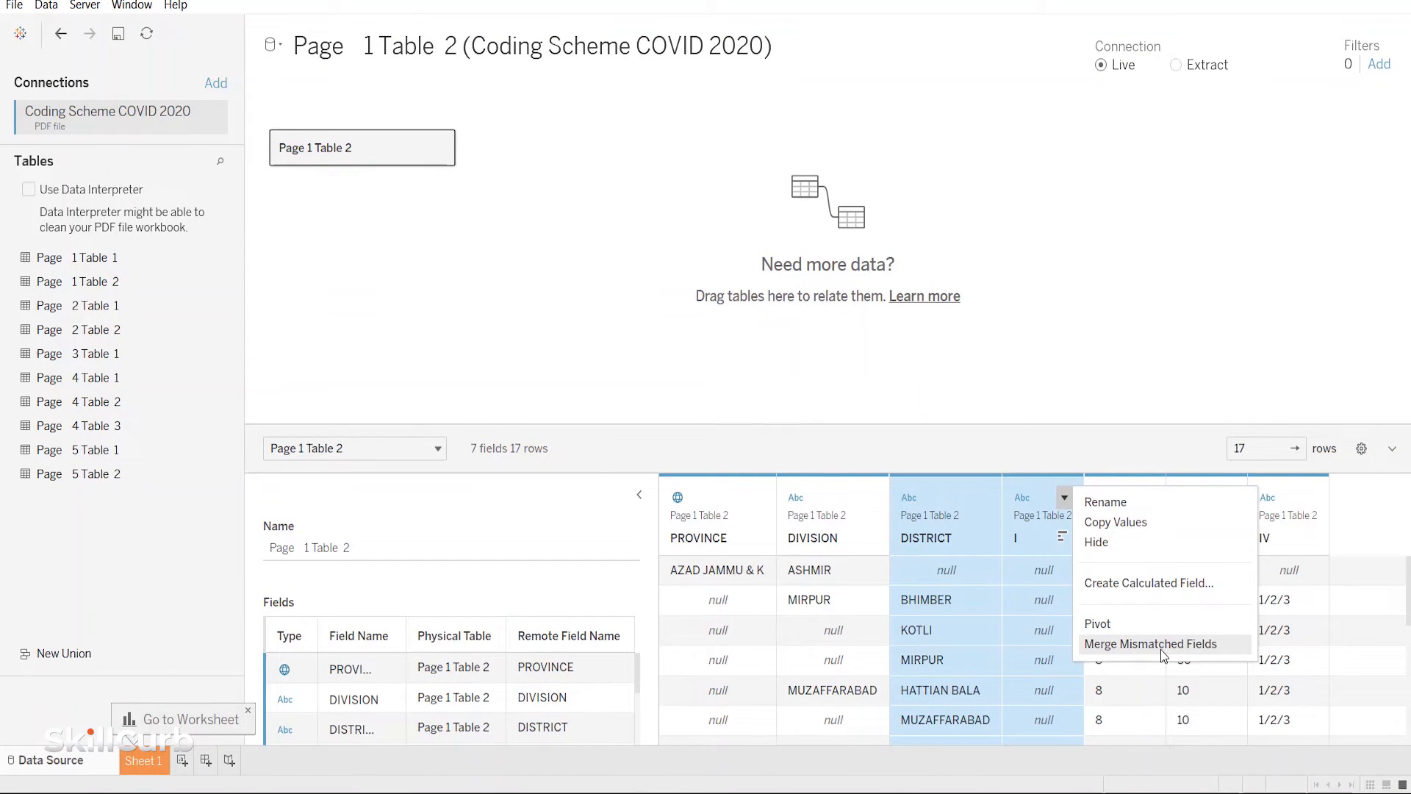
pyautogui.click(1149, 644)
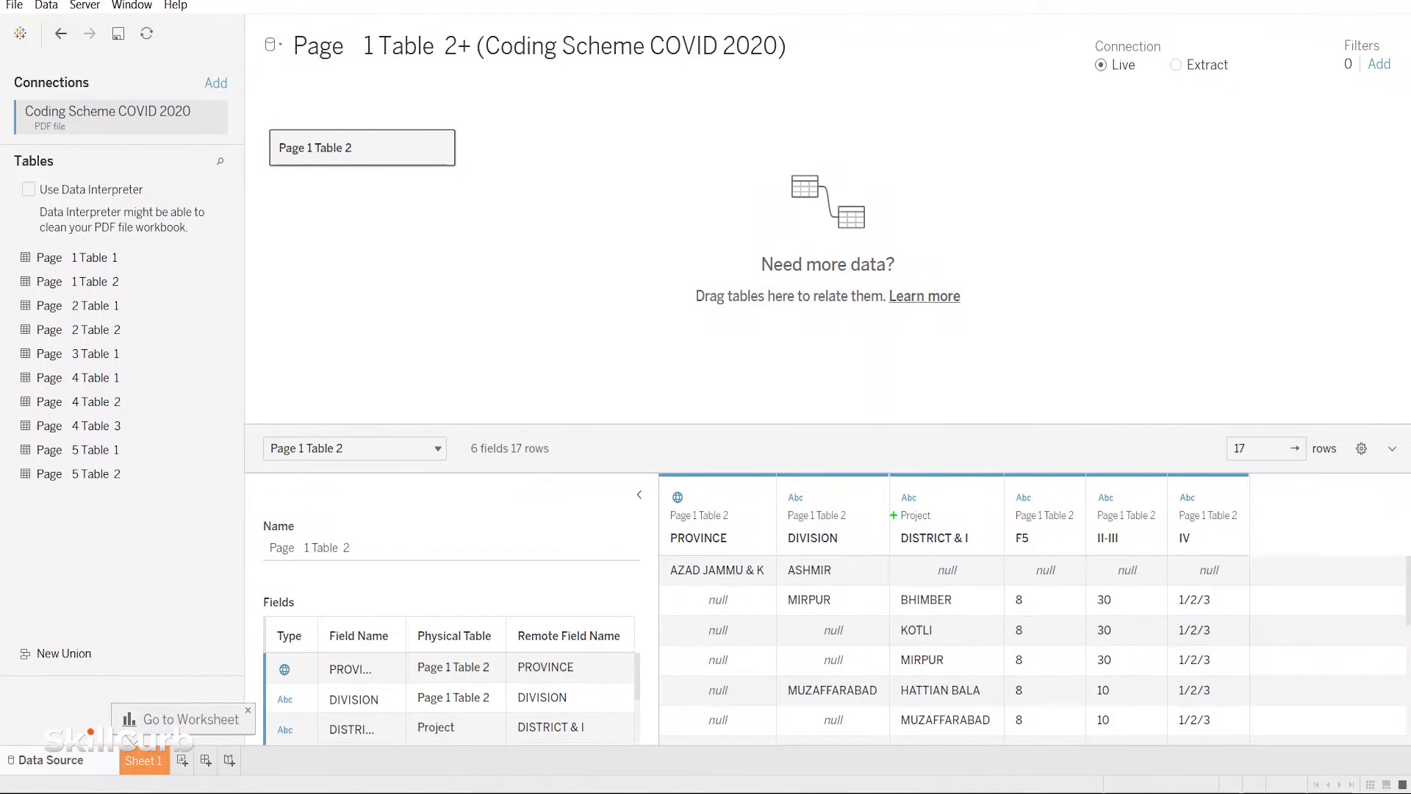
# - Add a data source filter on ASHMIR that excludes Null values
pyautogui.click(934, 538)
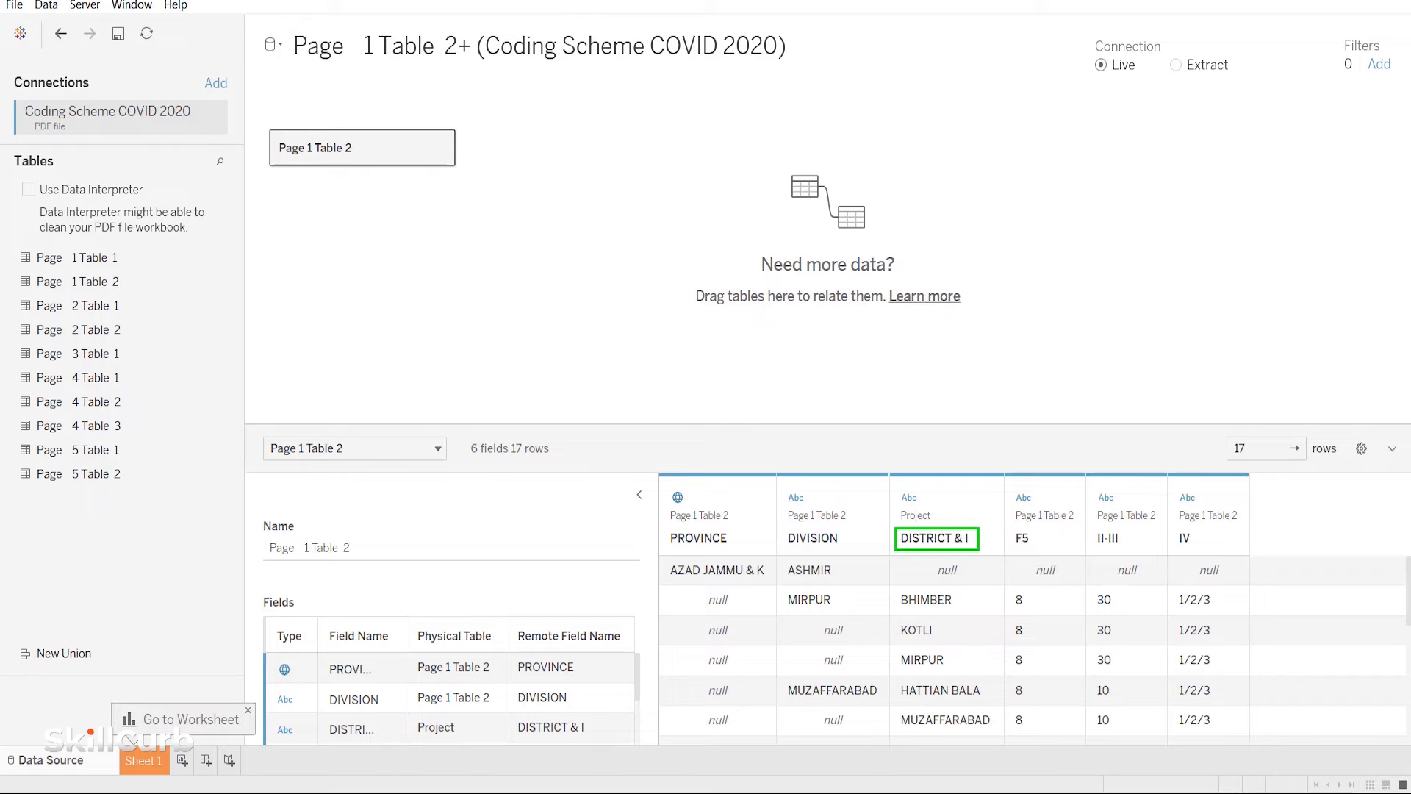
pyautogui.click(28, 189)
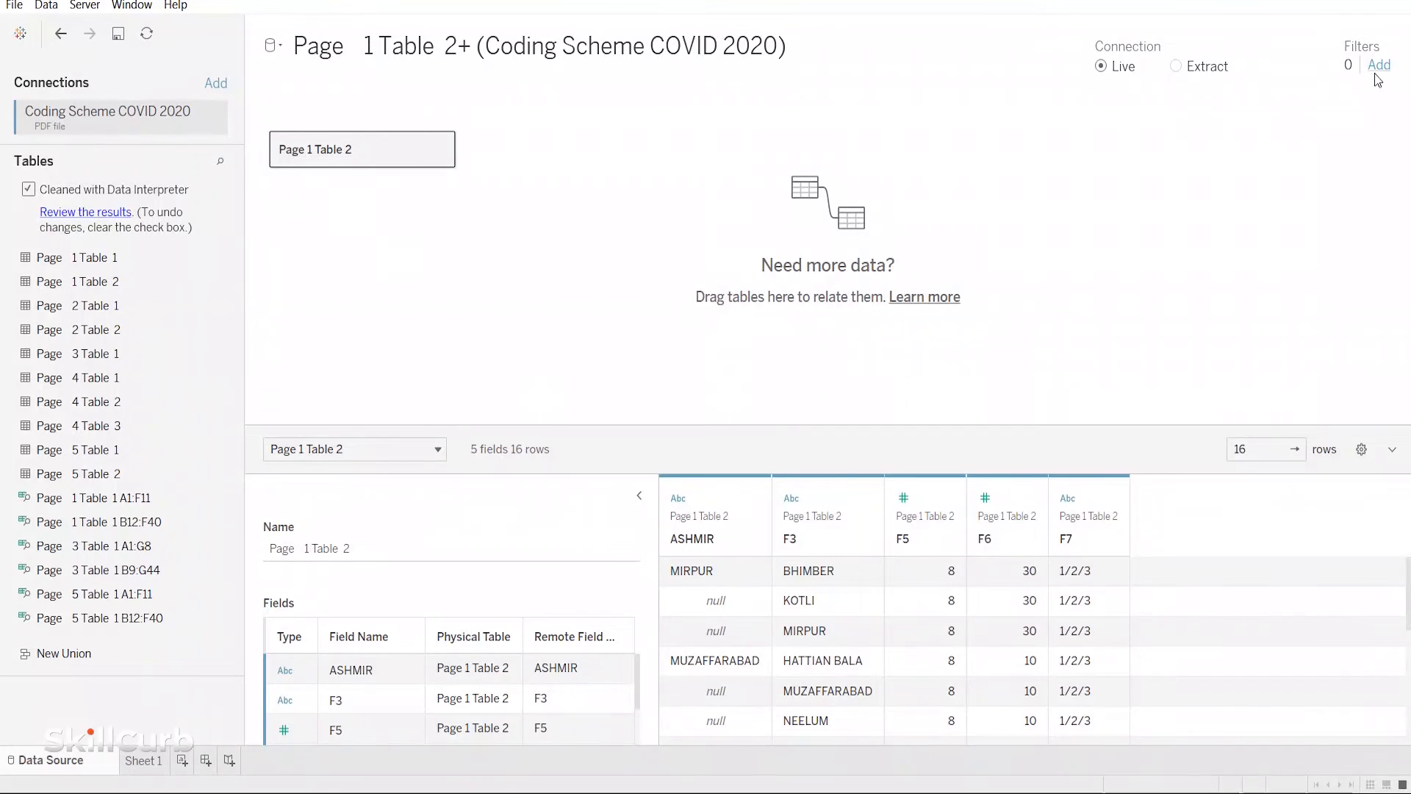
pyautogui.click(1378, 65)
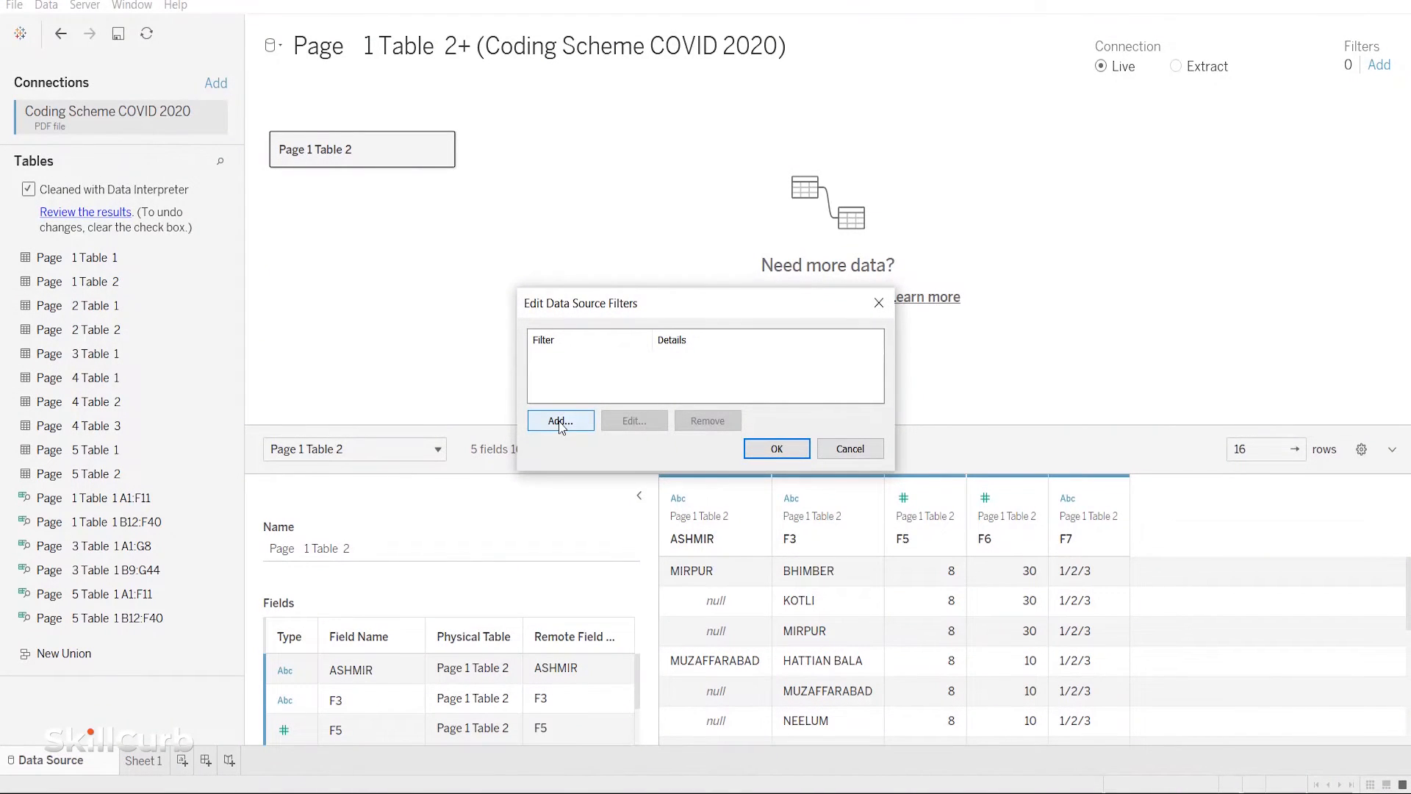
pyautogui.click(559, 420)
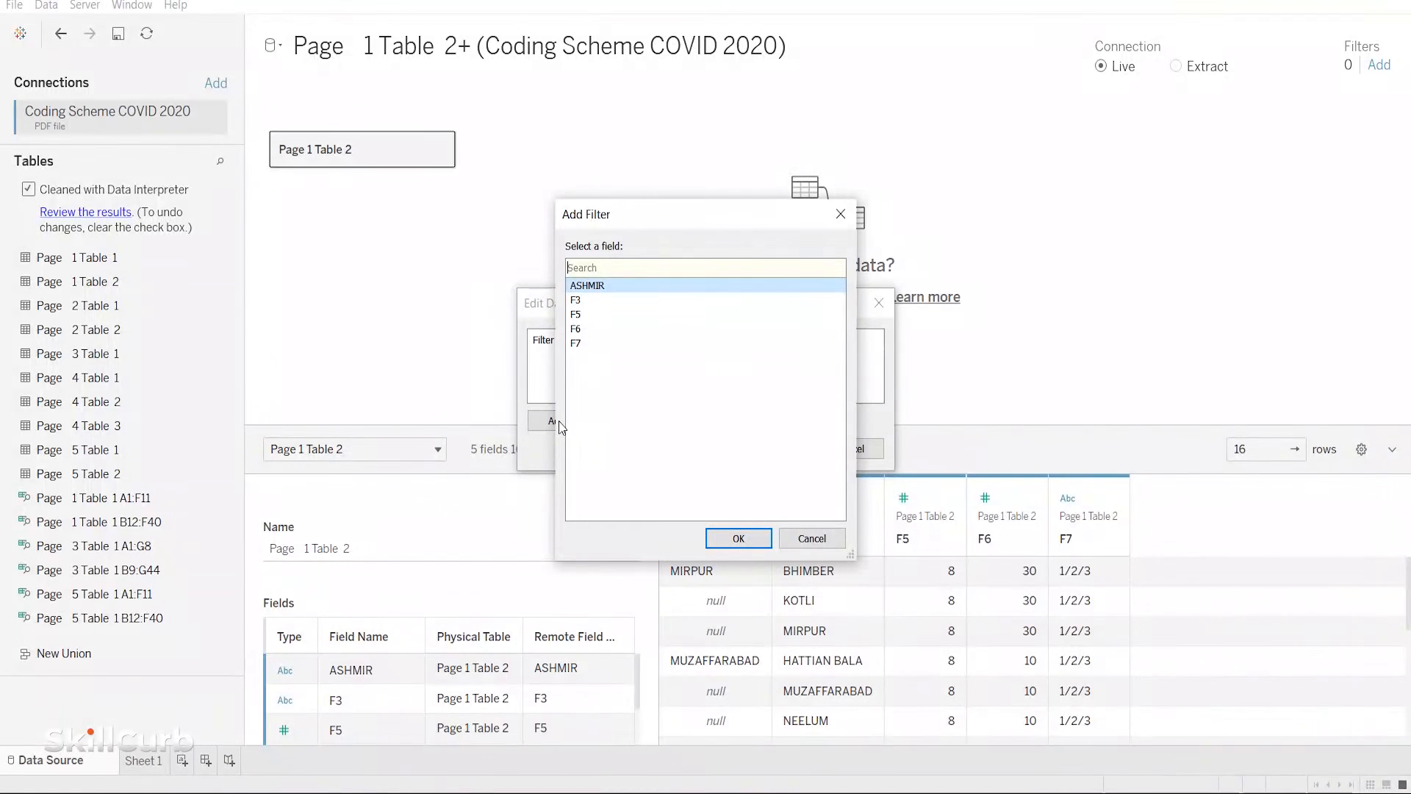
pyautogui.moveTo(650, 328)
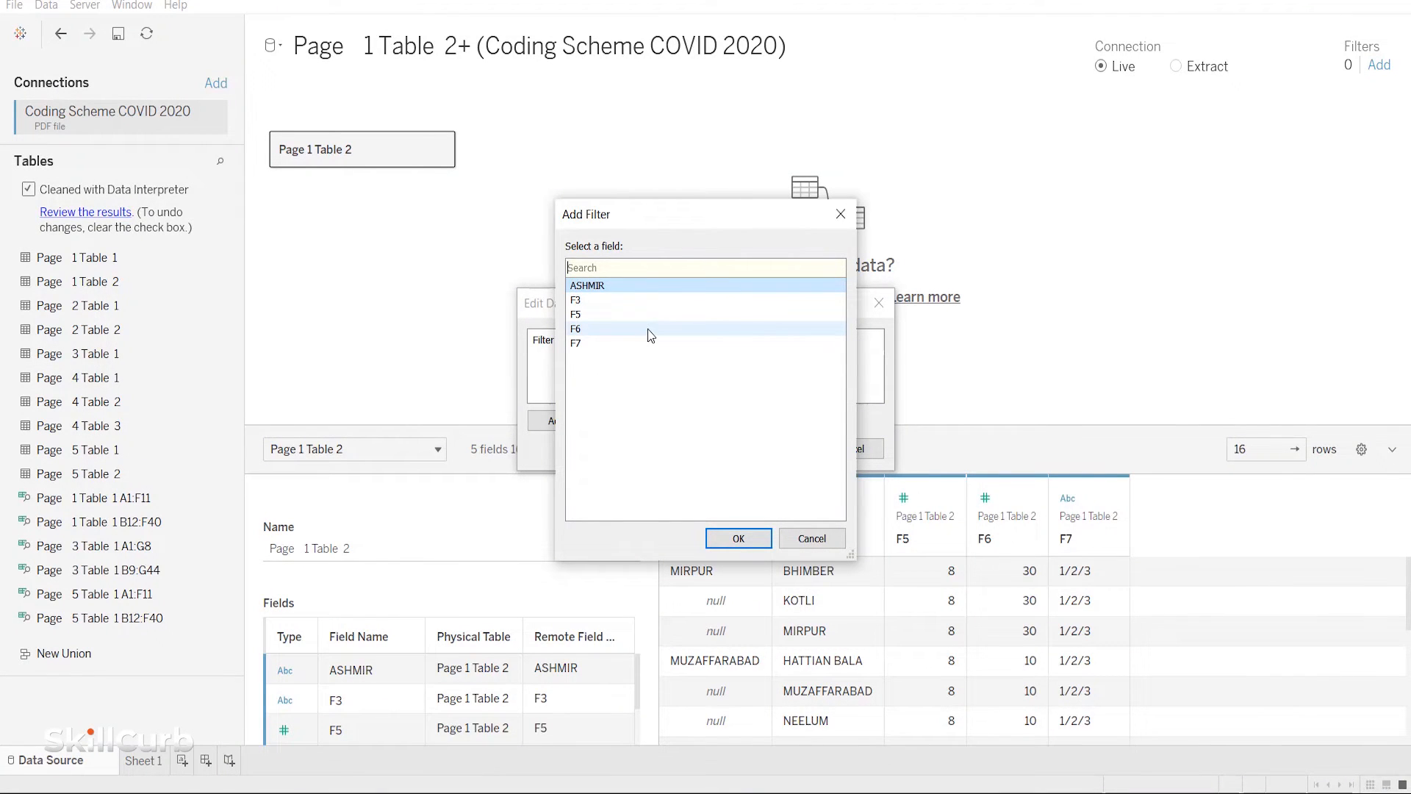
pyautogui.moveTo(654, 345)
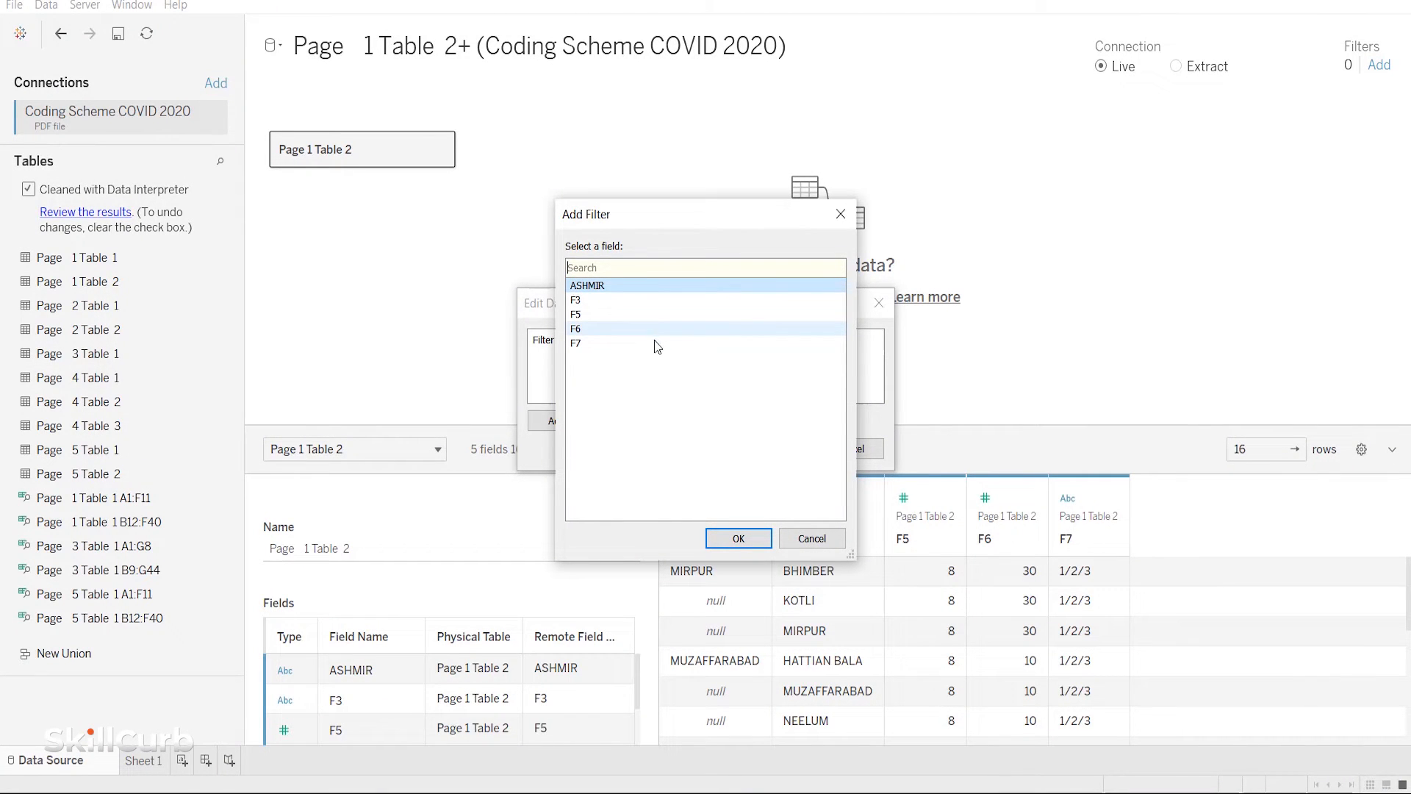
pyautogui.moveTo(698, 297)
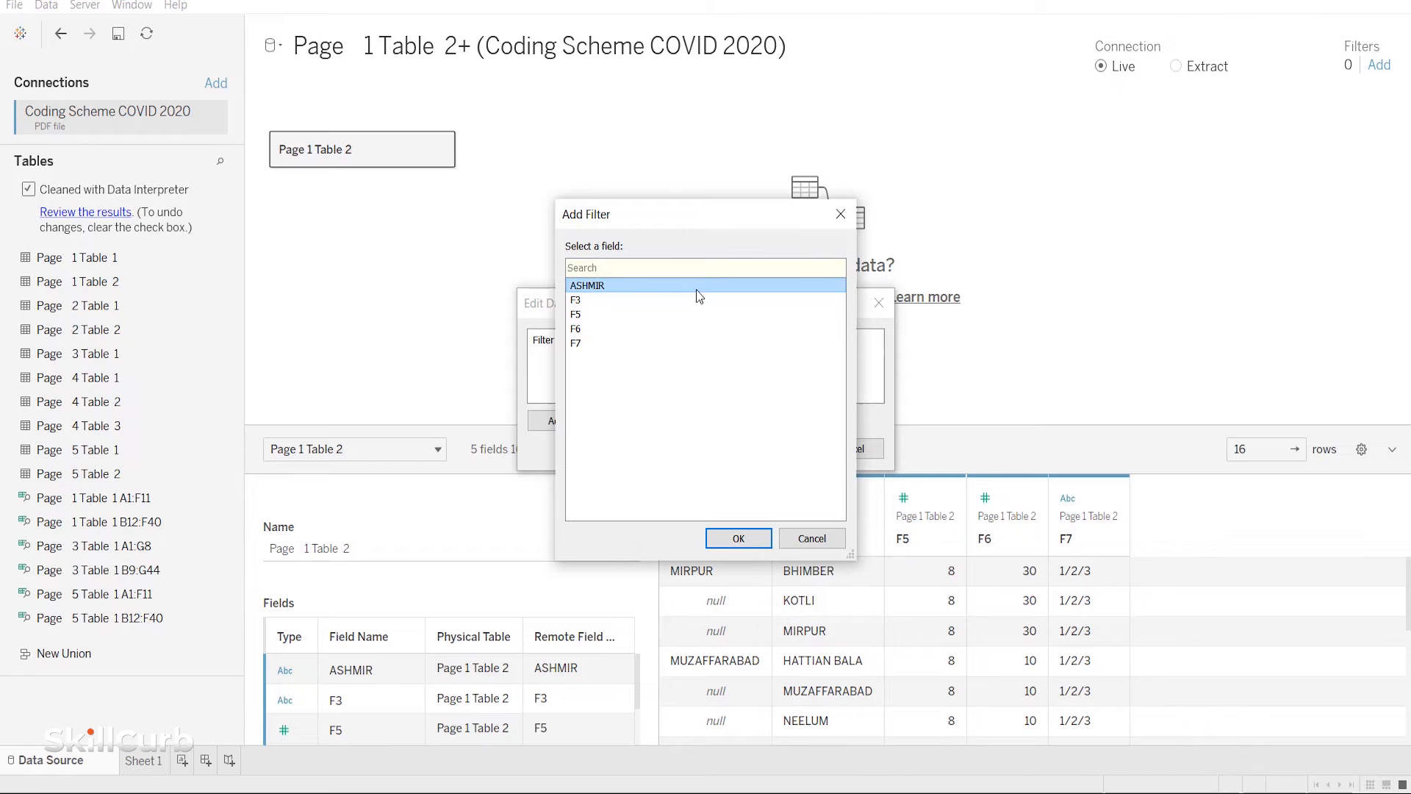
pyautogui.click(811, 537)
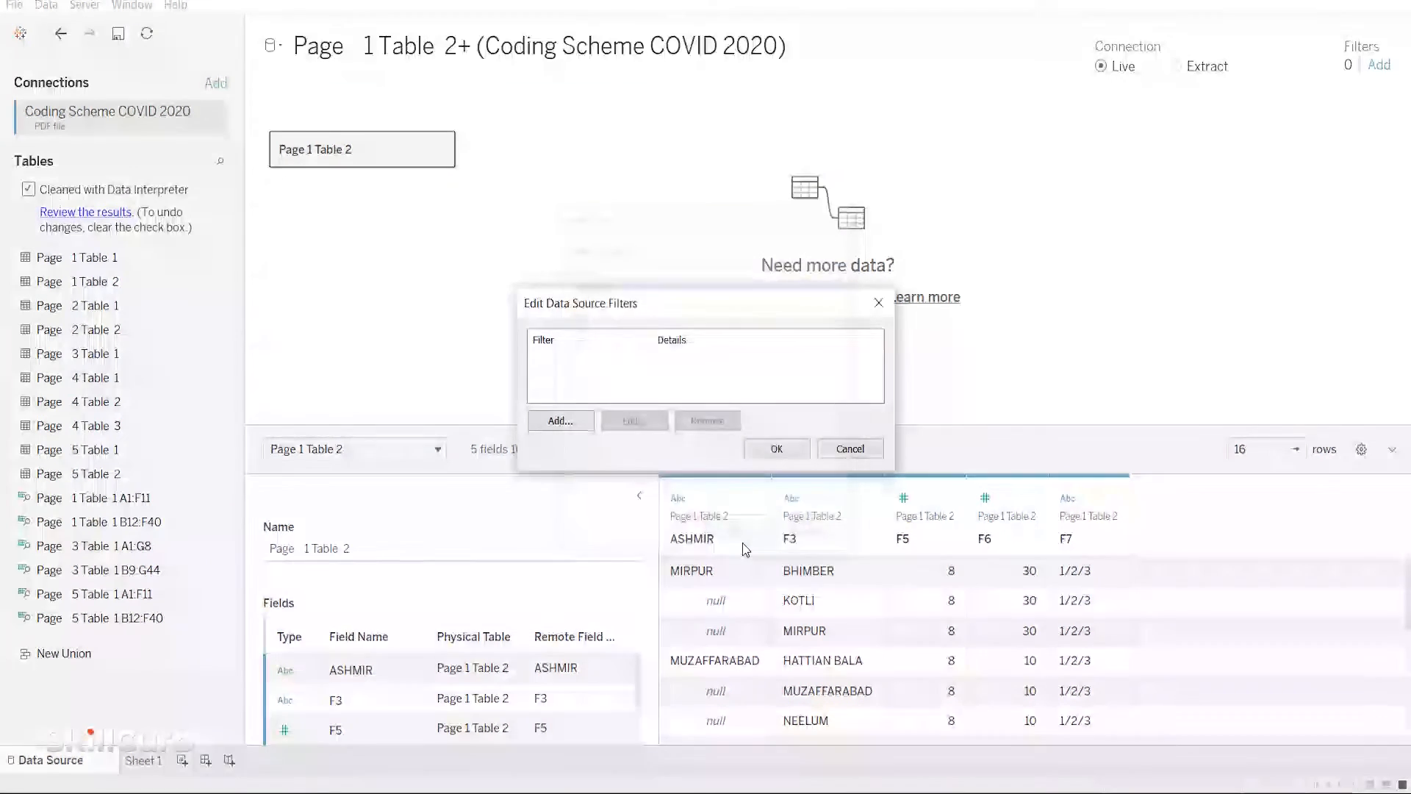
pyautogui.click(560, 421)
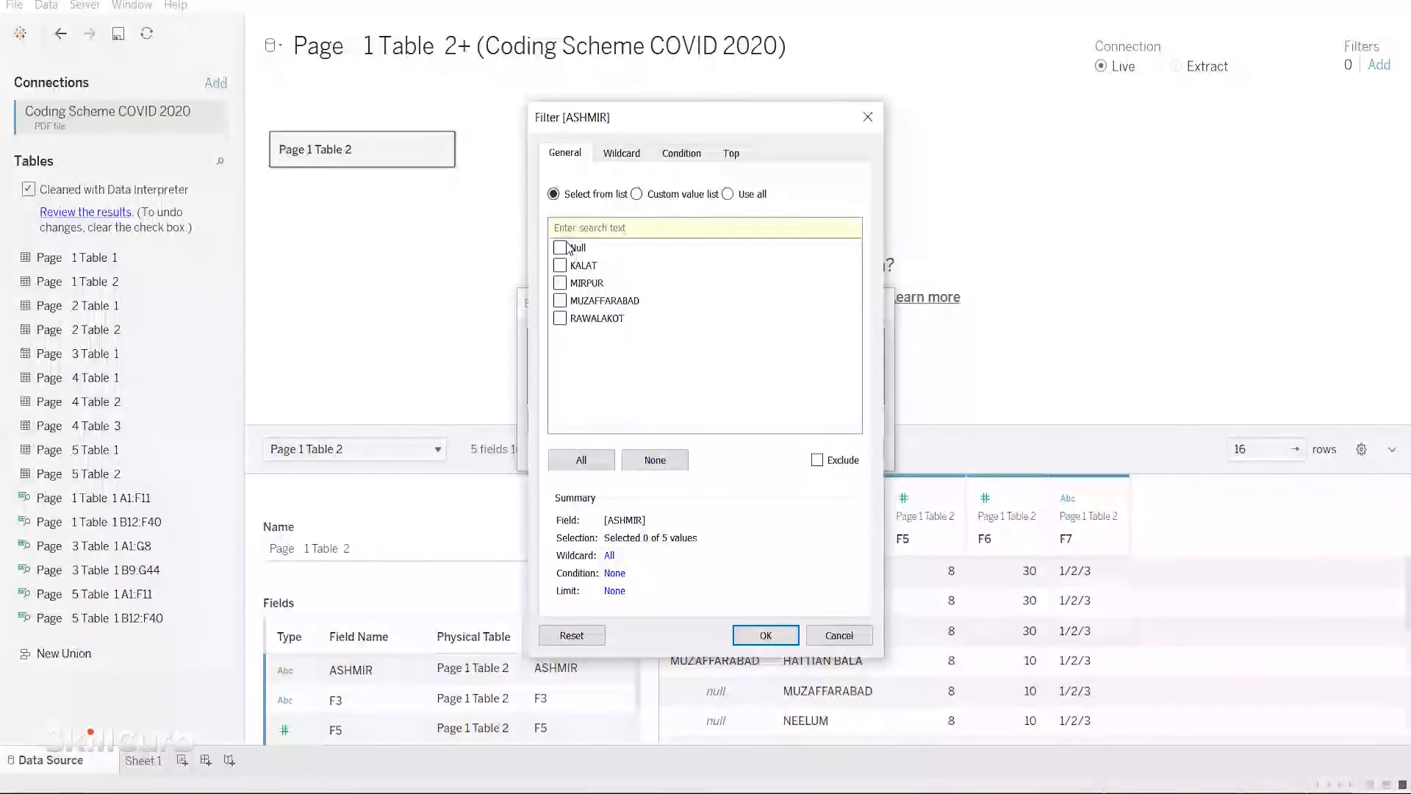
pyautogui.click(559, 247)
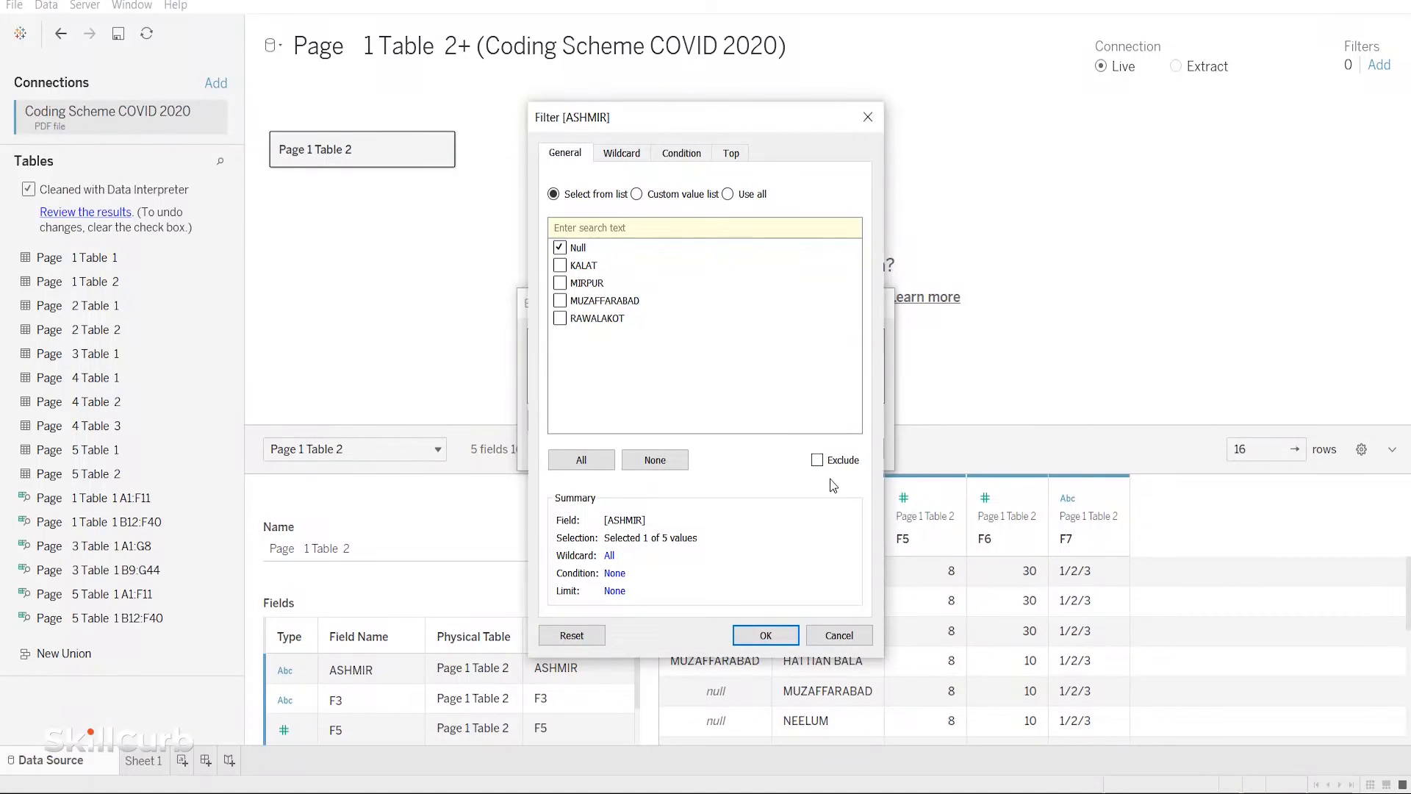
pyautogui.click(817, 460)
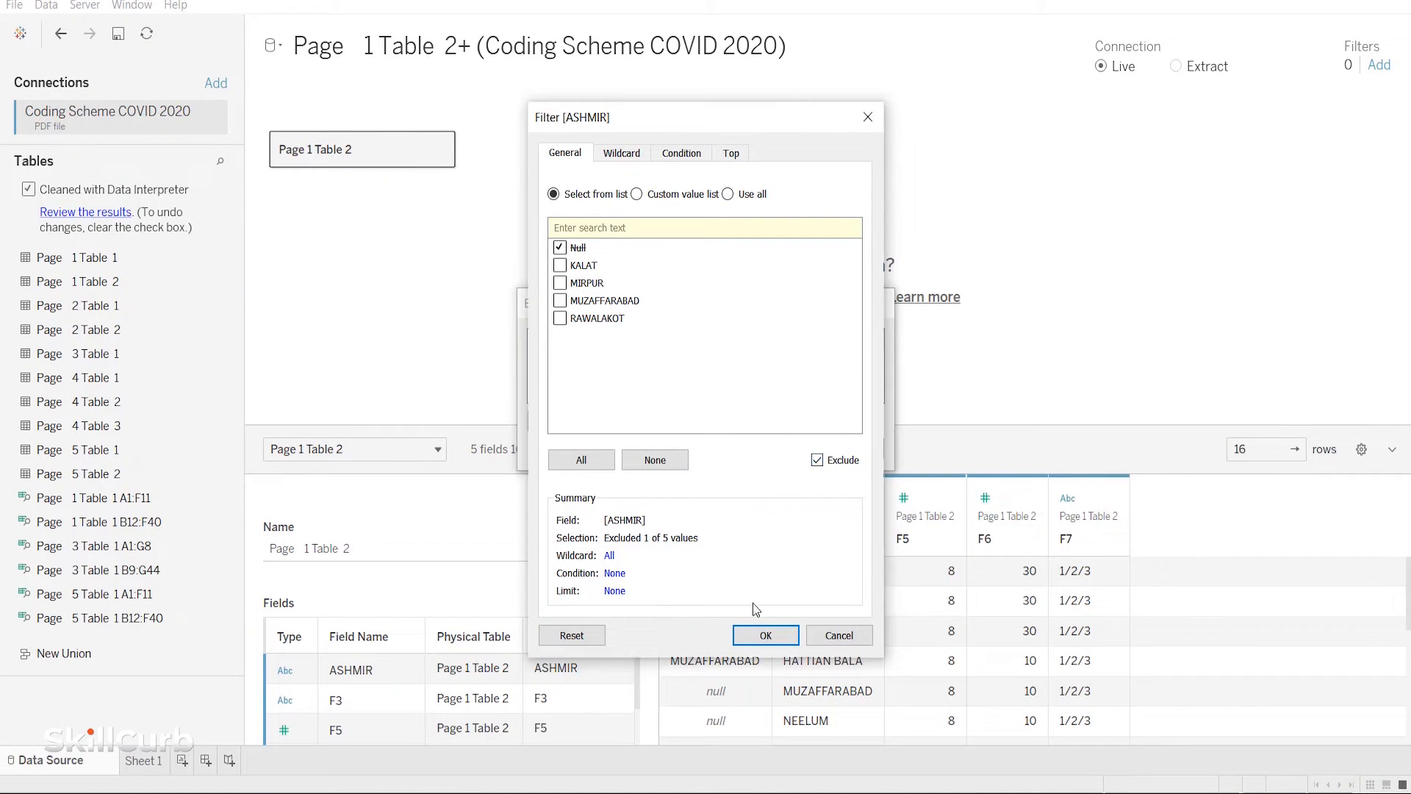
pyautogui.click(764, 635)
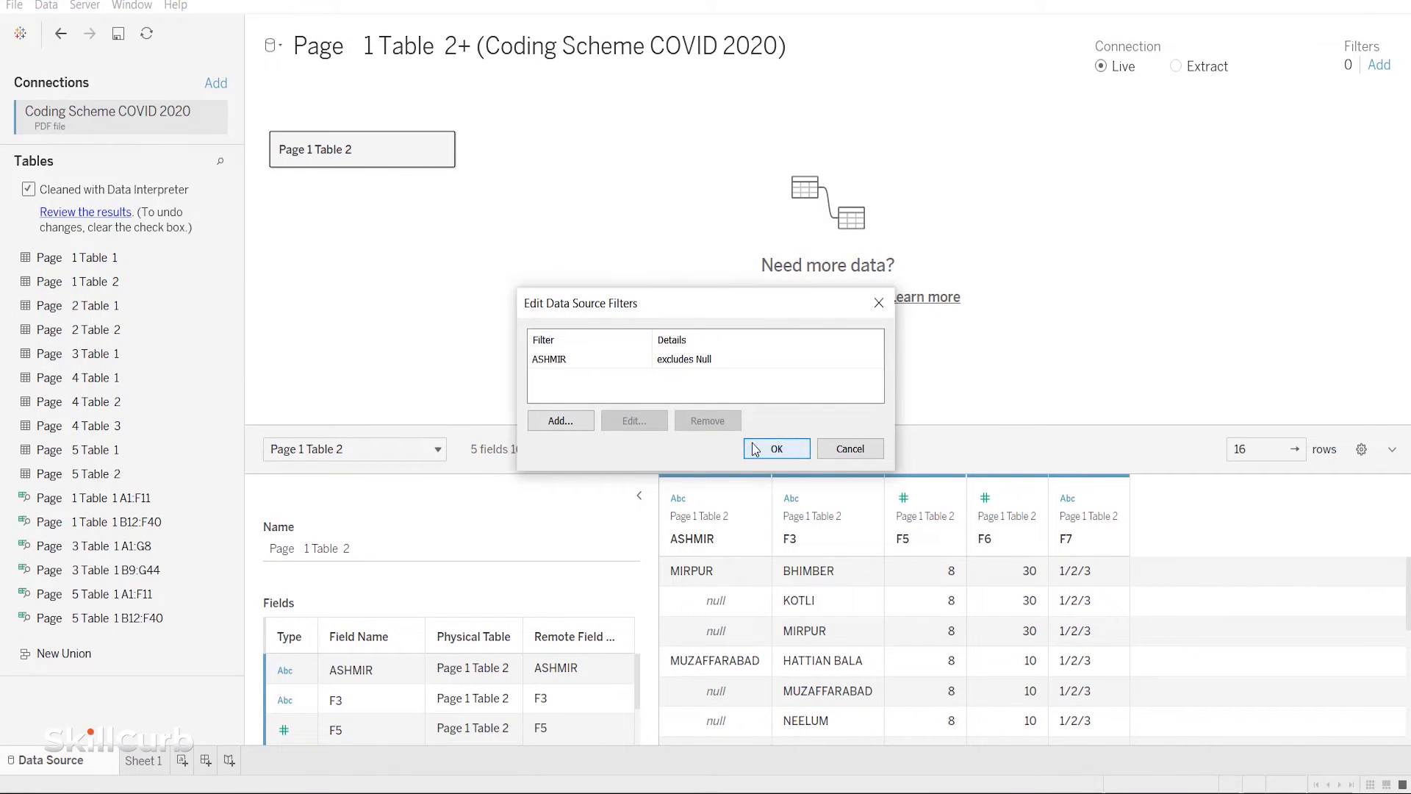
pyautogui.click(776, 448)
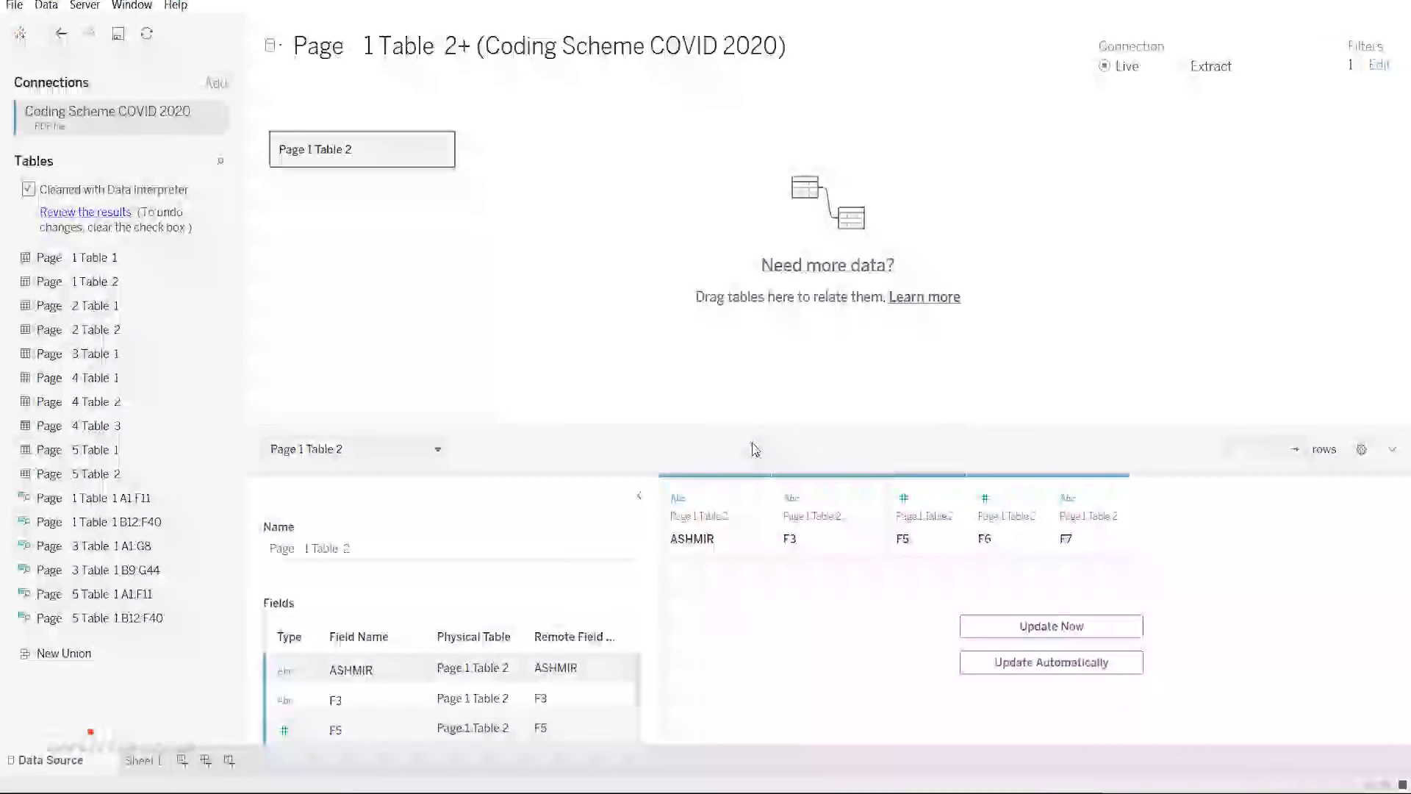
# - Update the preview to the four filtered rows and rename ASHMIR to District
pyautogui.click(1050, 625)
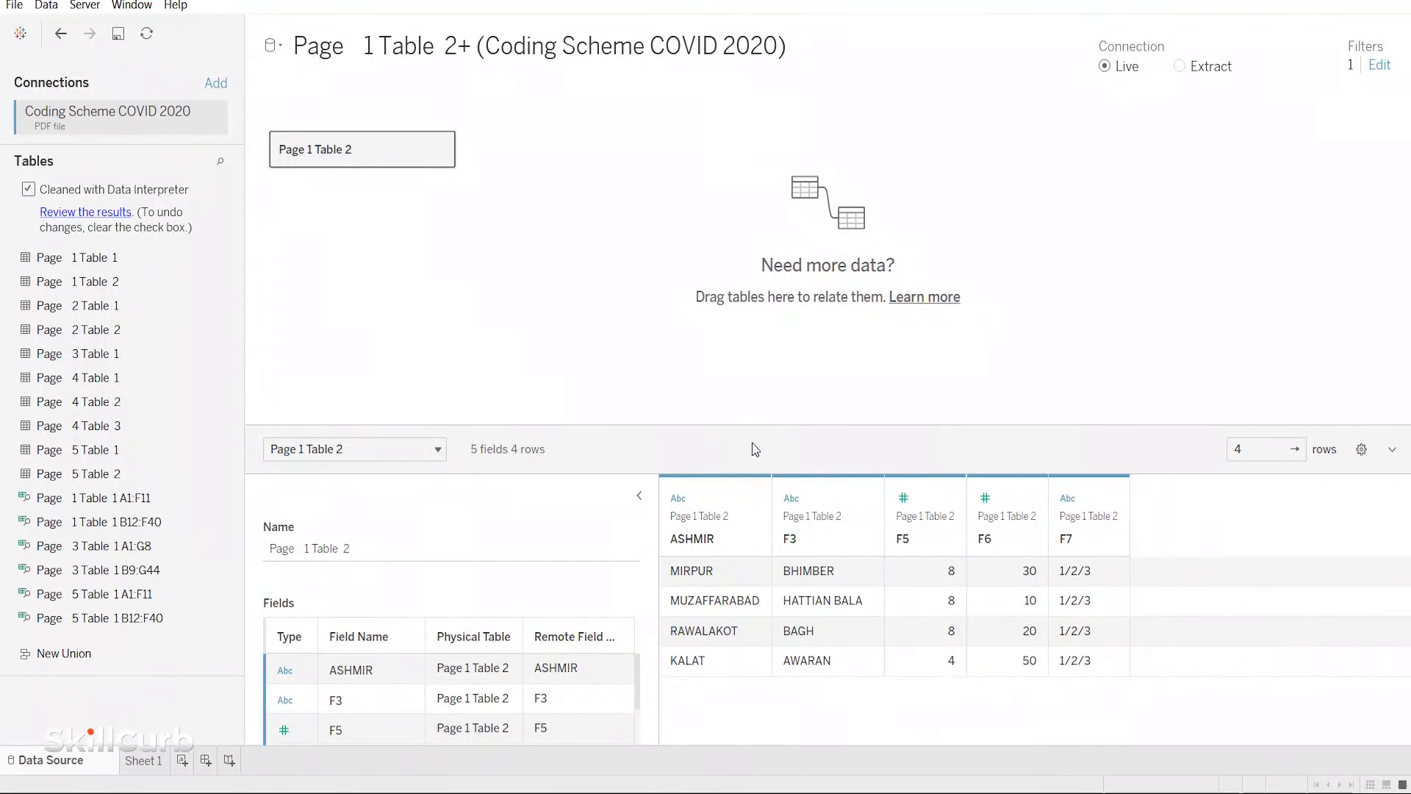
pyautogui.rightClick(715, 518)
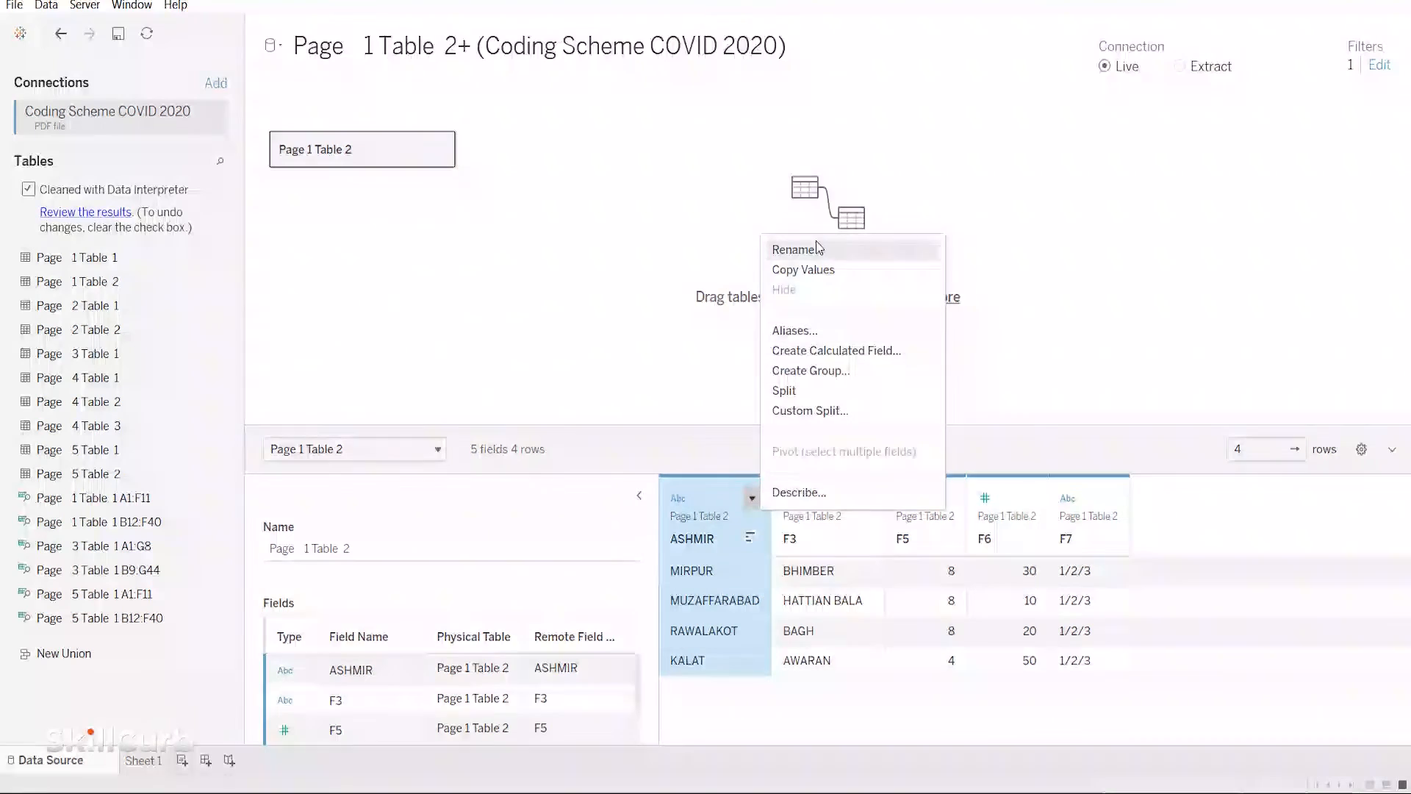
pyautogui.click(795, 249)
pyautogui.write('District')
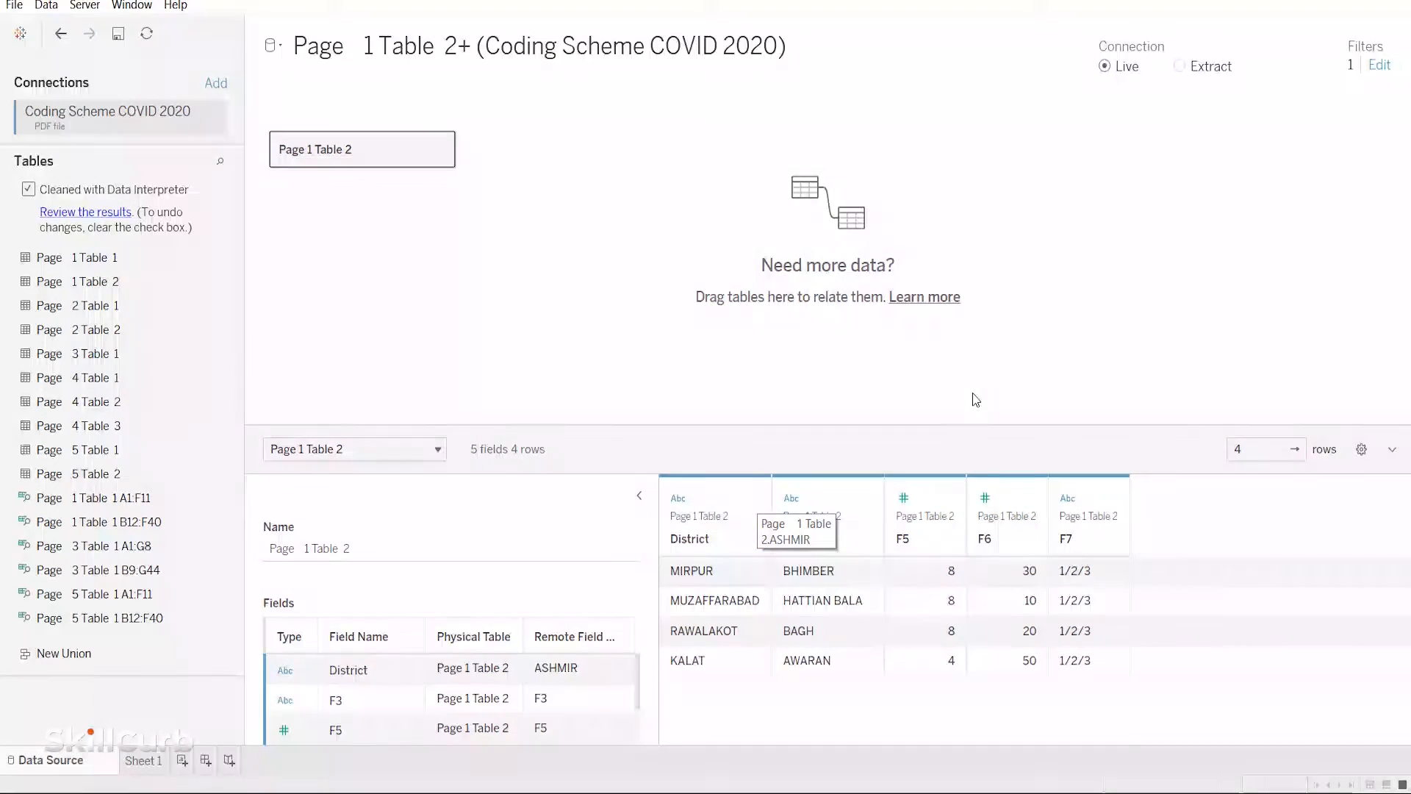
pyautogui.click(28, 189)
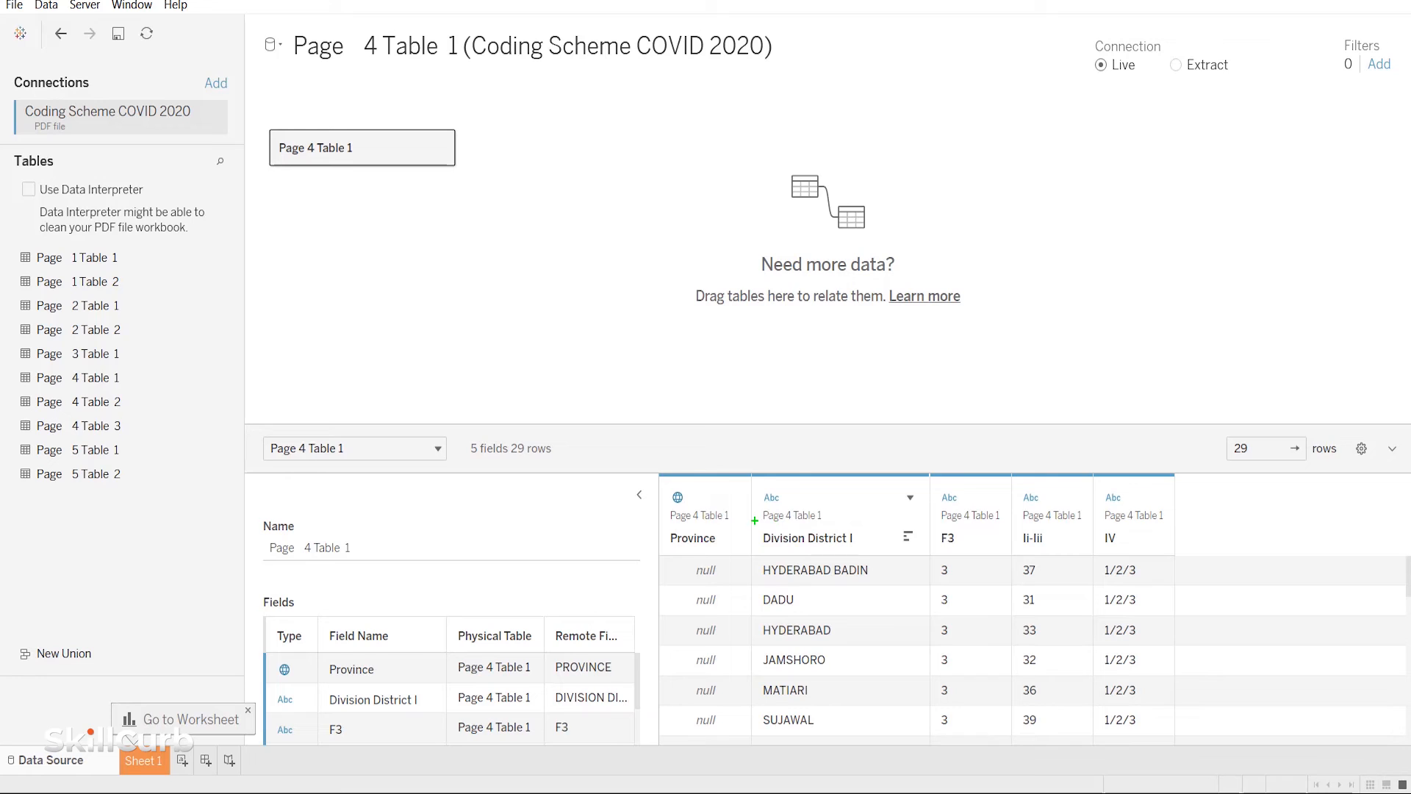
# - Custom-split Page 4 Table 1's Division District I column, splitting off all parts
pyautogui.click(807, 537)
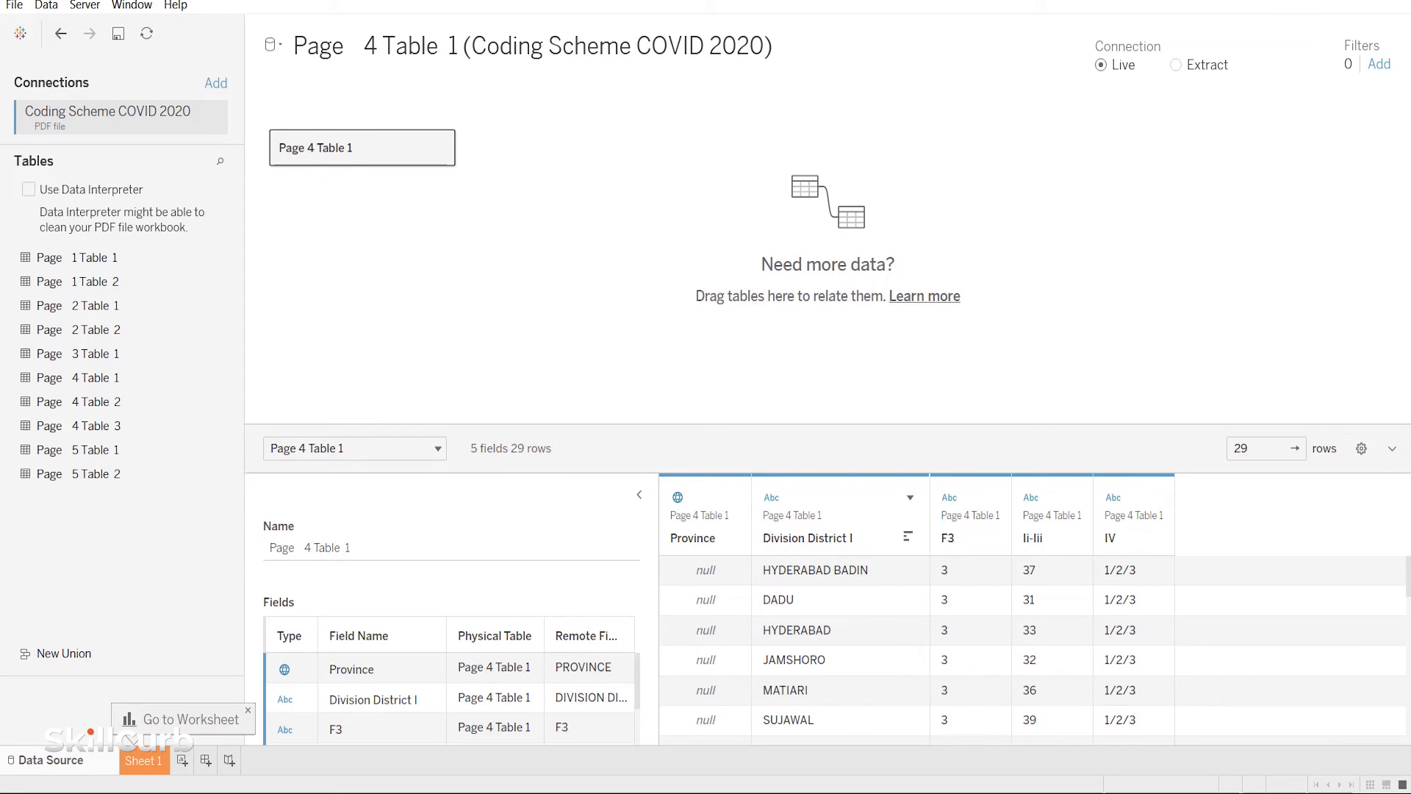
pyautogui.rightClick(806, 538)
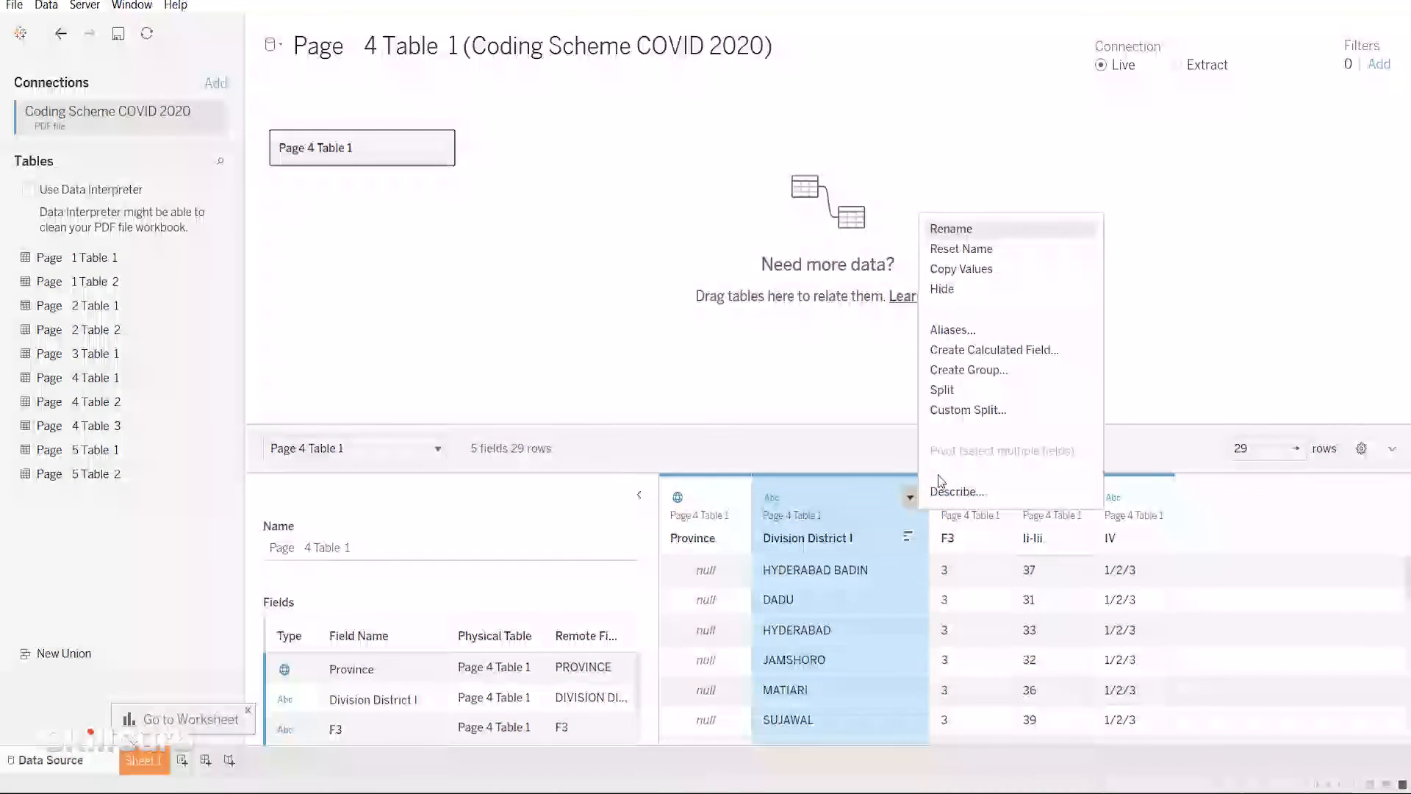
pyautogui.click(967, 409)
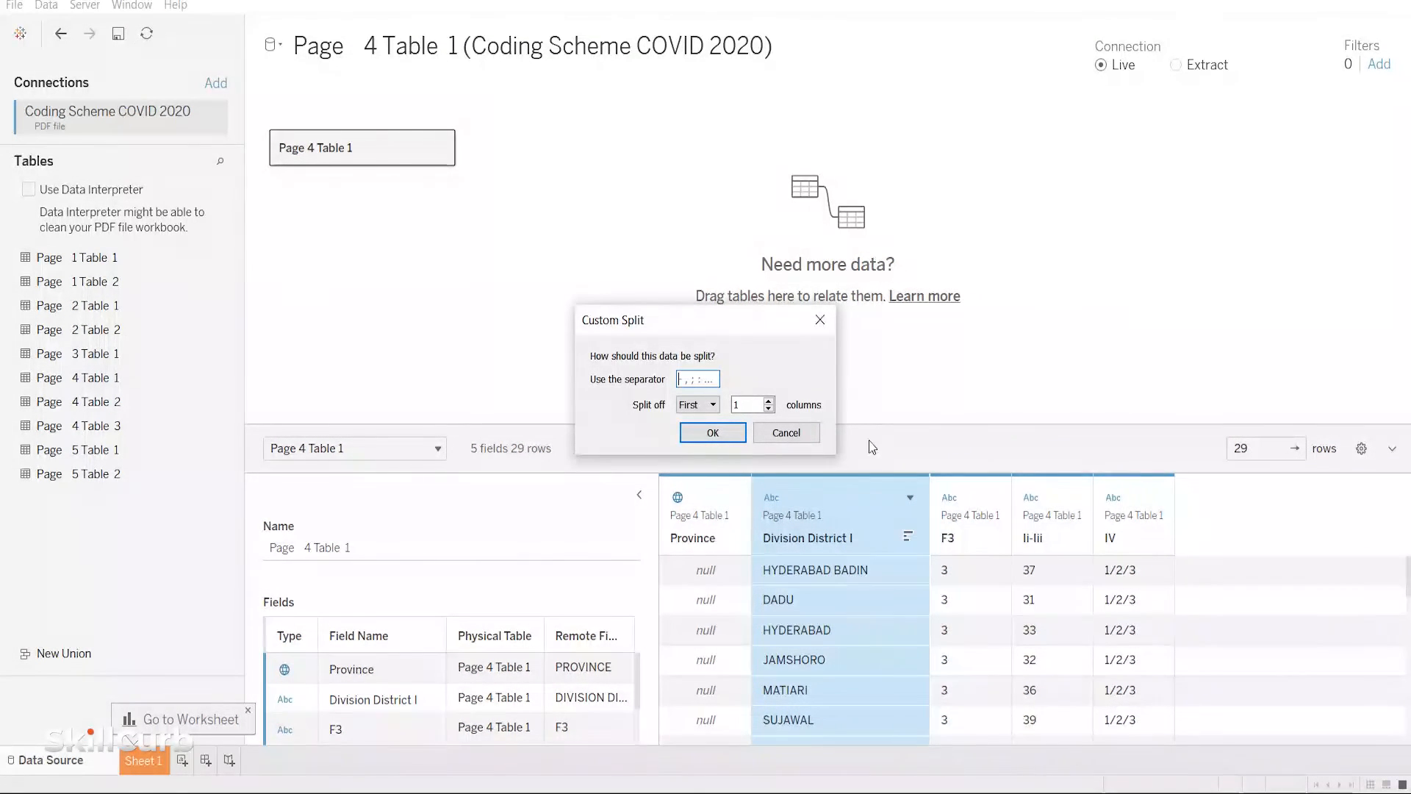
pyautogui.click(697, 404)
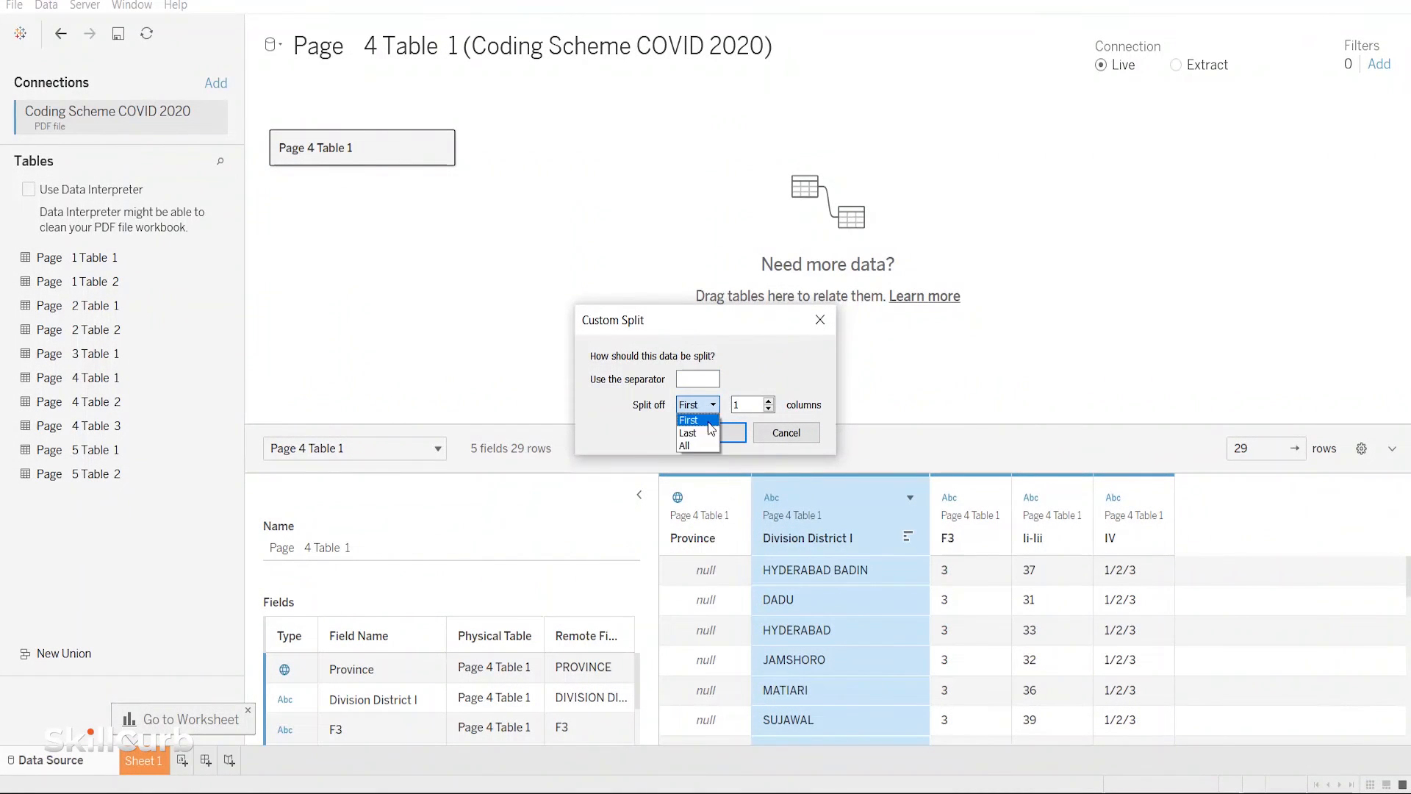
pyautogui.click(686, 446)
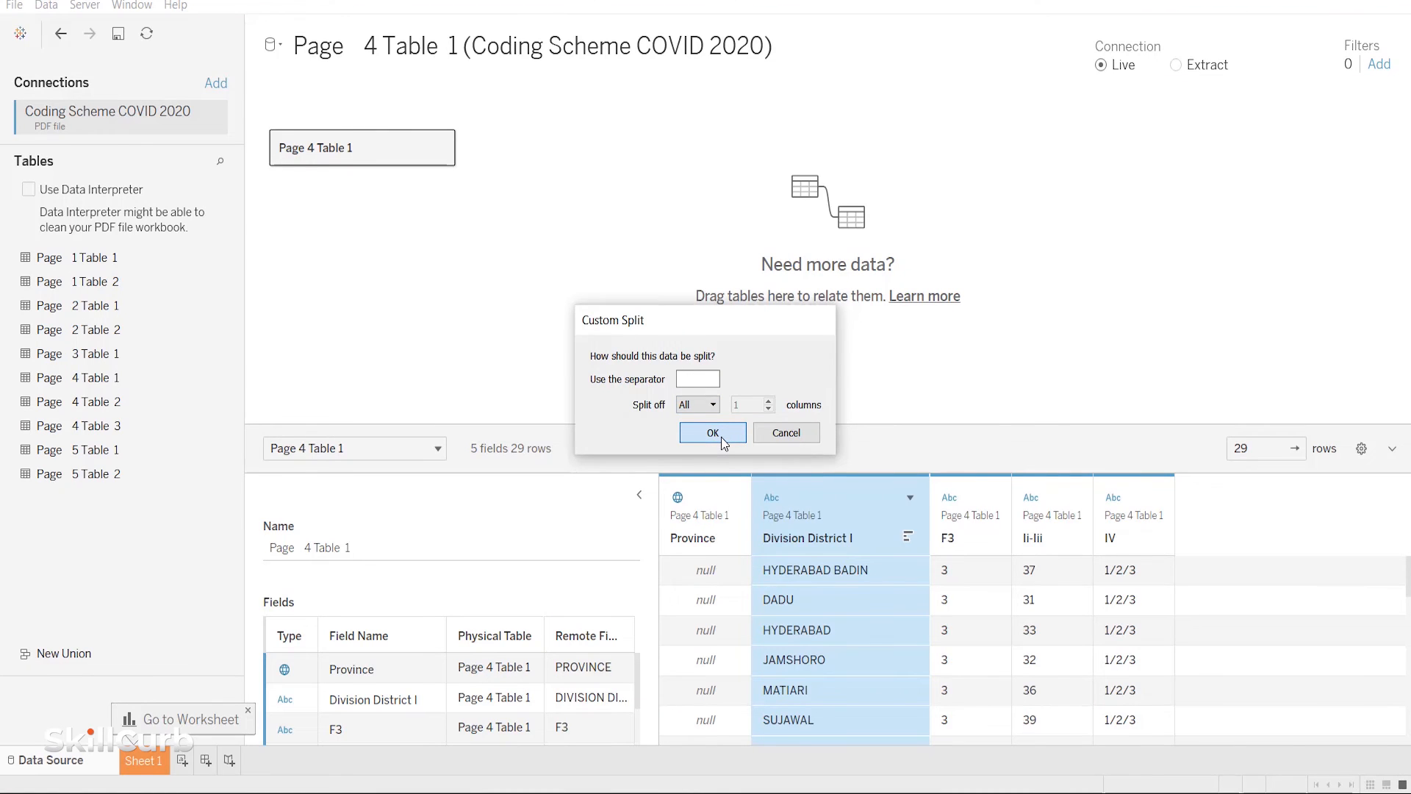
pyautogui.click(711, 432)
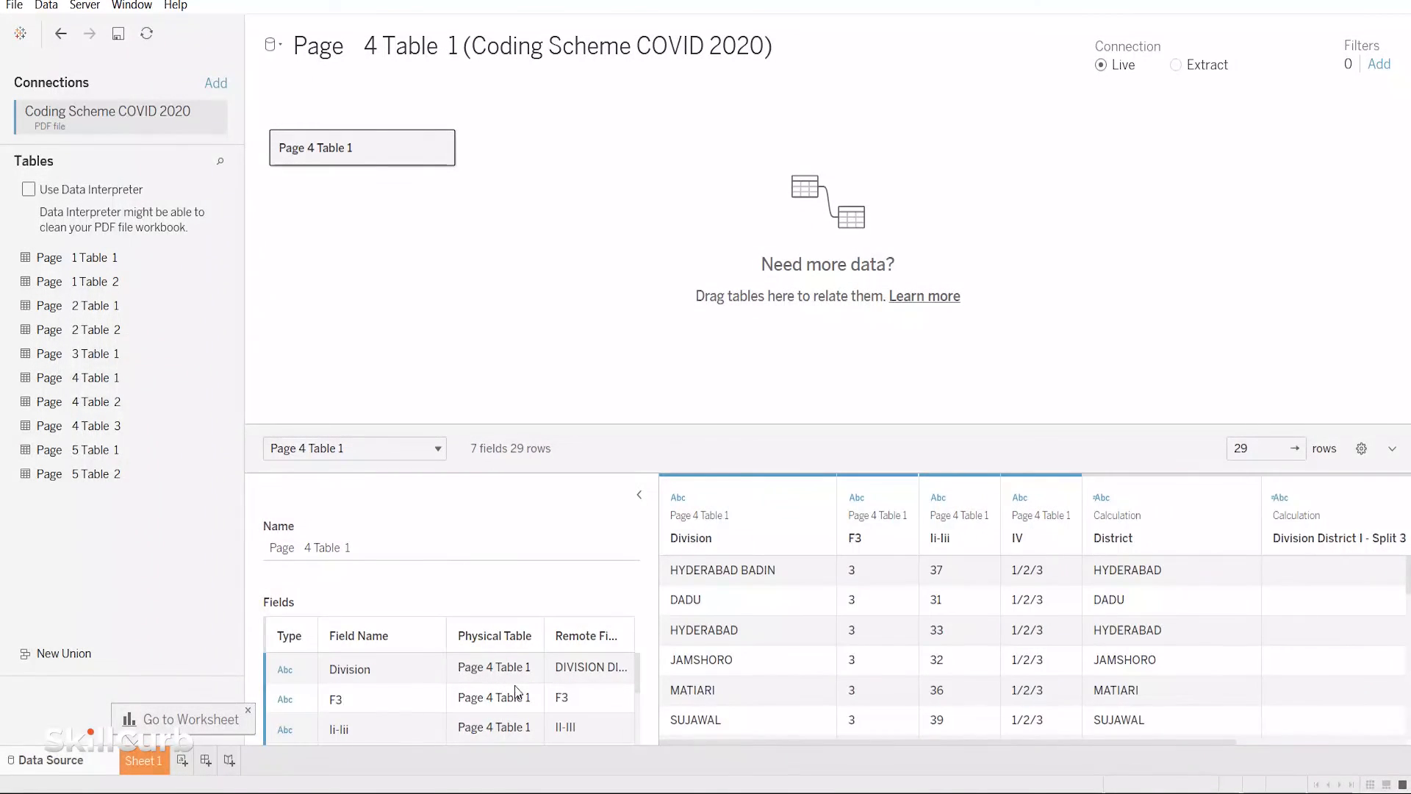
# - Enable Data Interpreter on Page 4 Table 1 and scroll the cleaned preview
pyautogui.click(28, 189)
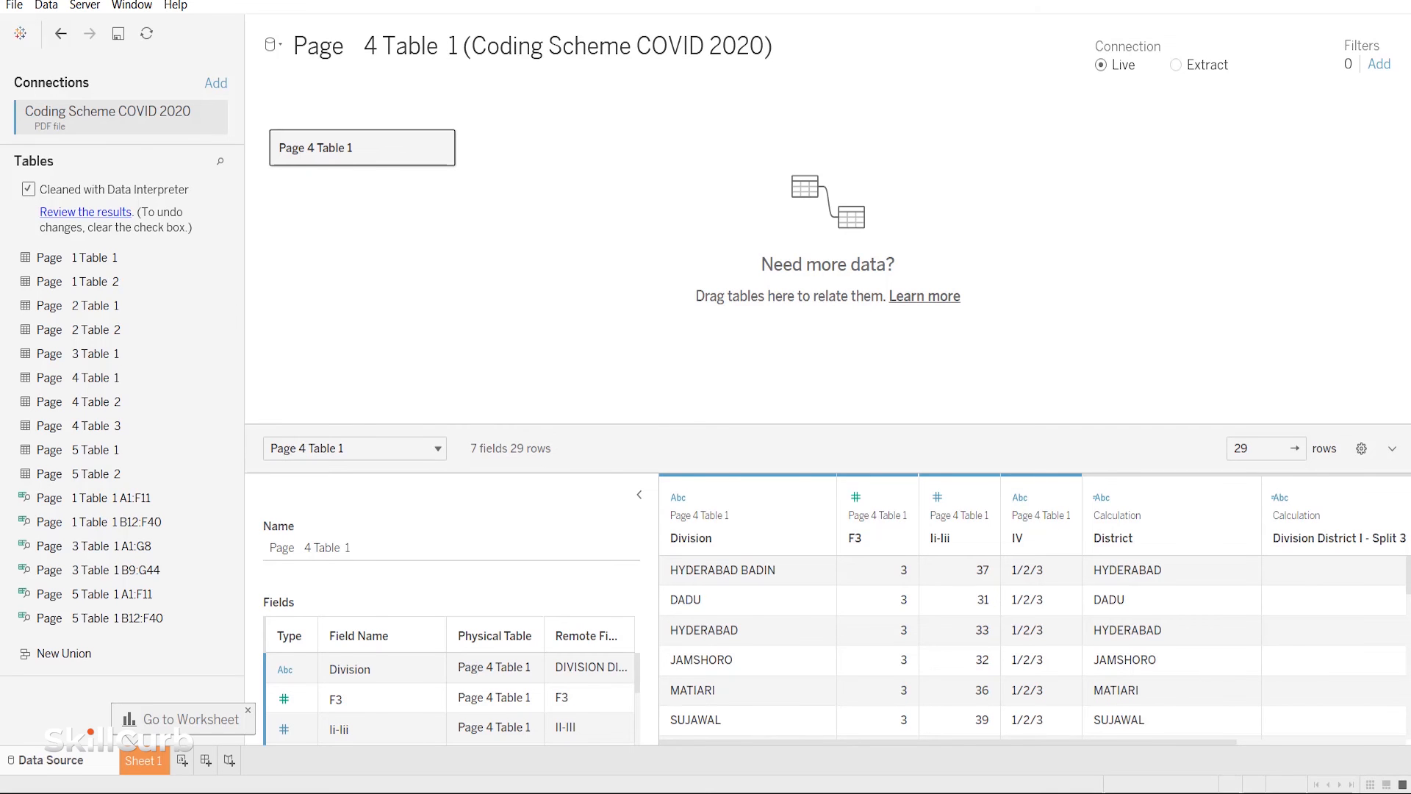
pyautogui.scroll(-3)
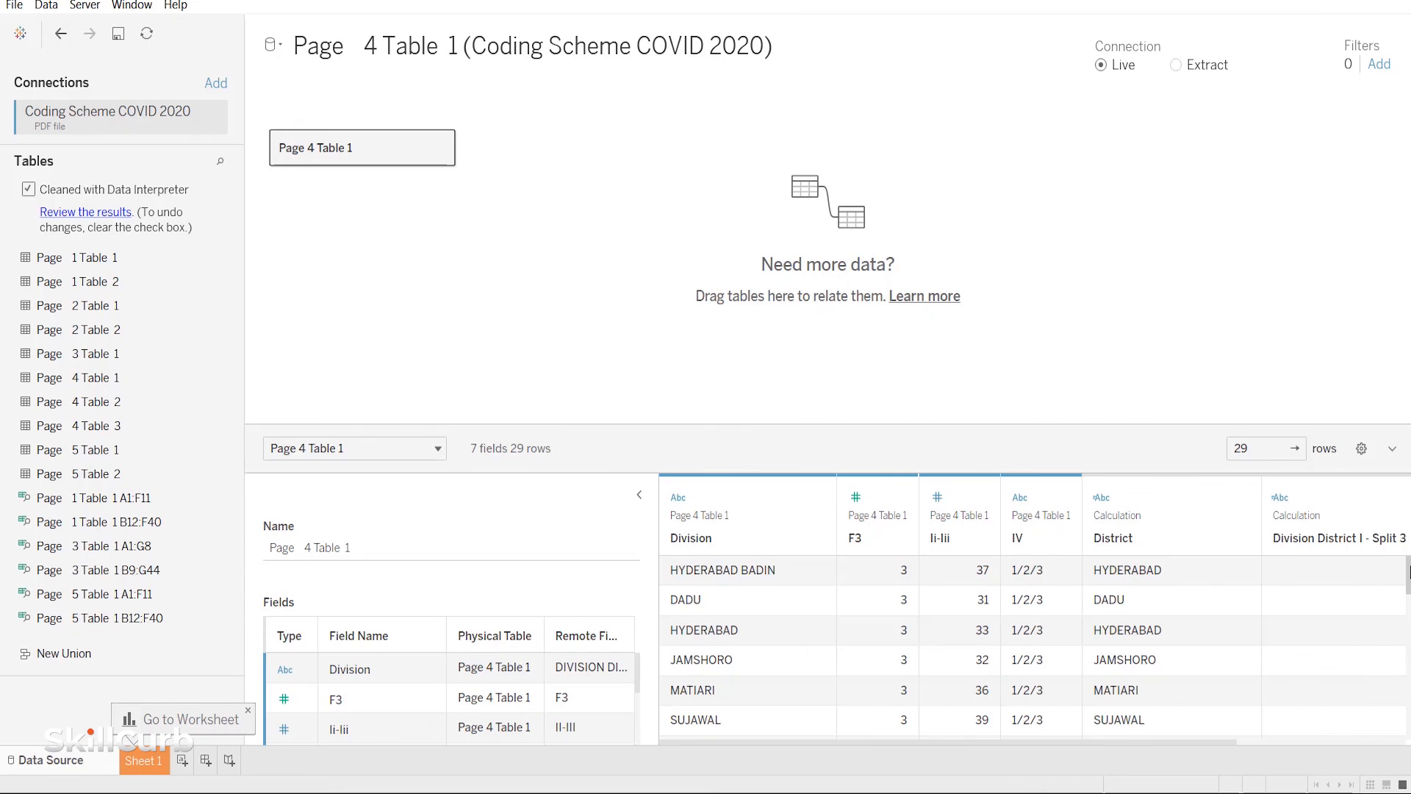
pyautogui.moveTo(728, 633)
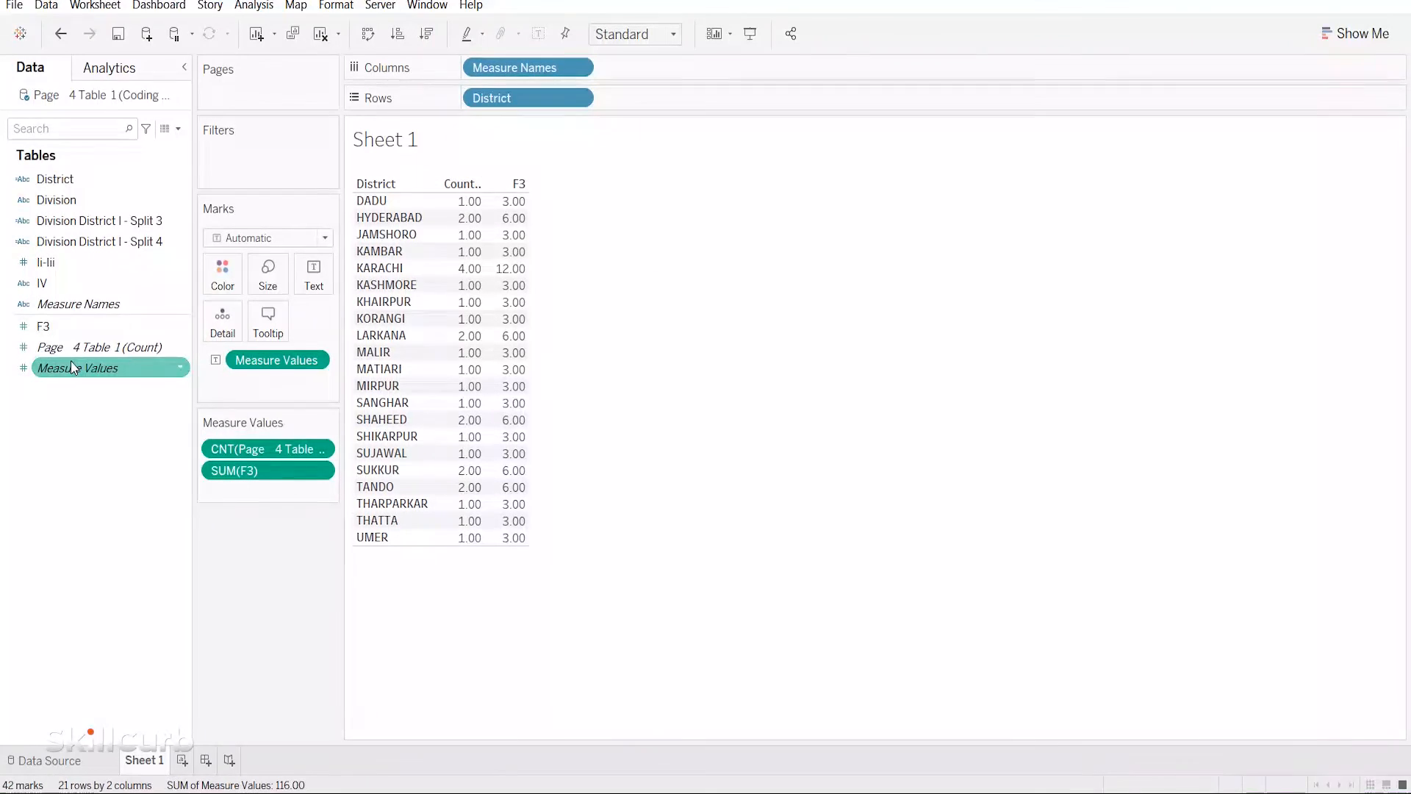
# - Drag Measure Names onto Columns so Count and SUM(F3) head the District table
pyautogui.moveTo(79, 303); pyautogui.dragTo(645, 67)
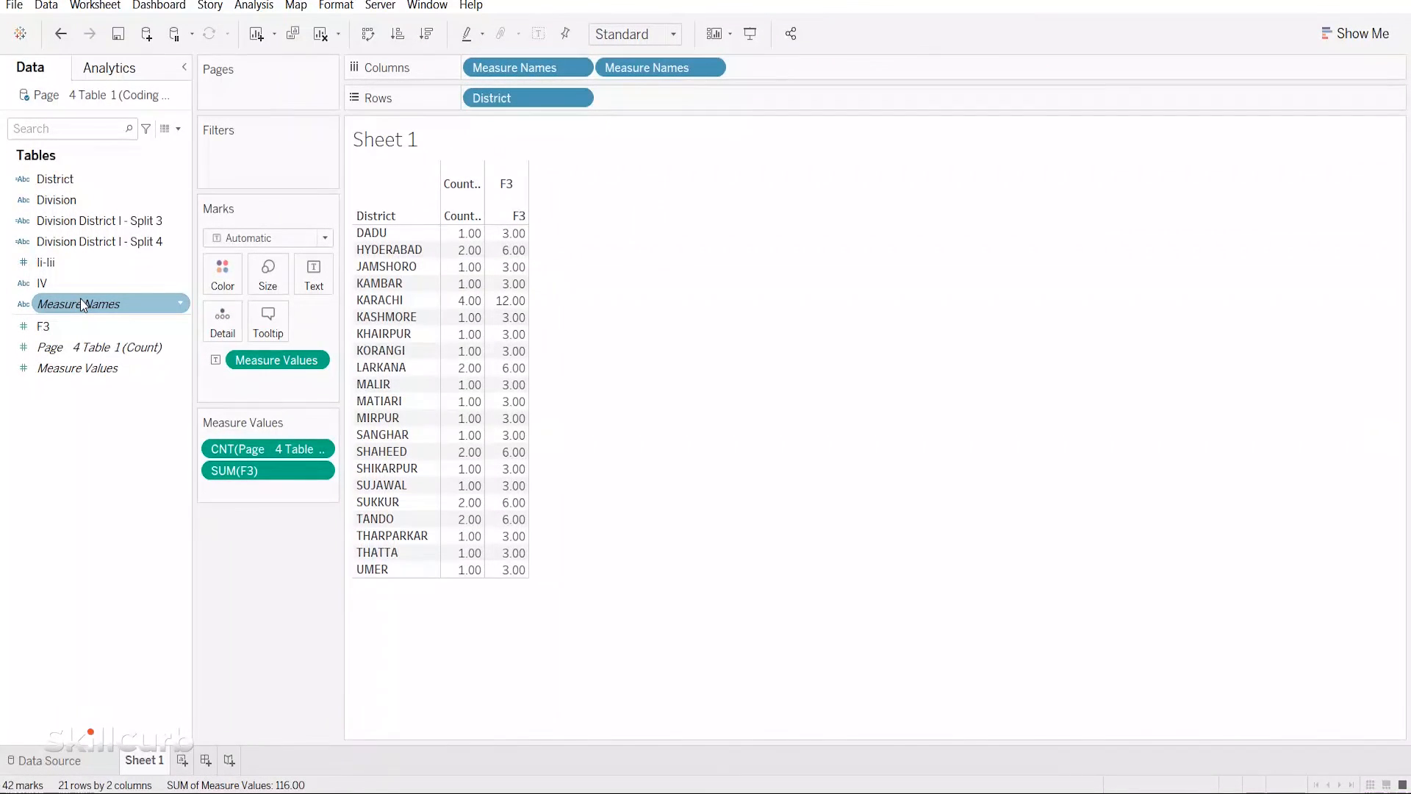